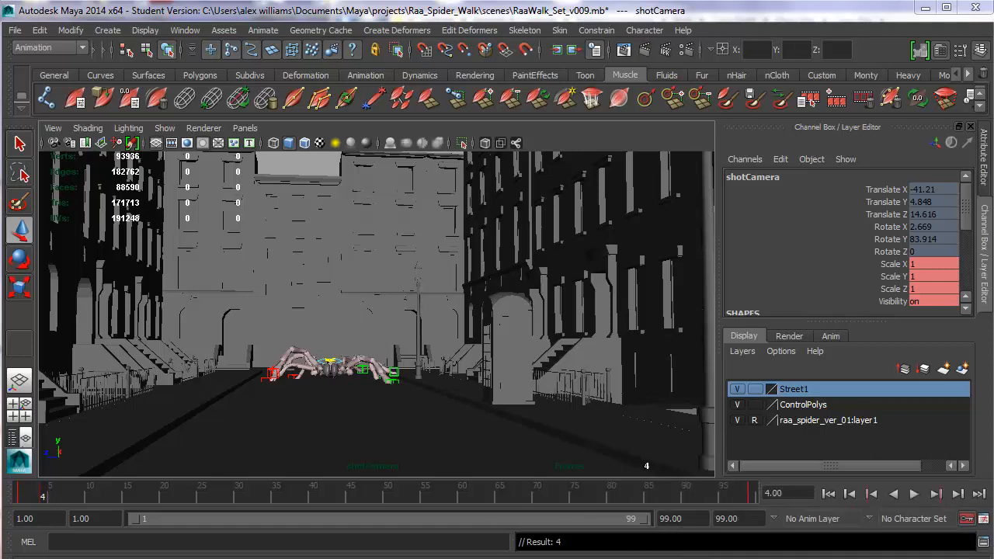
mouse_move(808, 449)
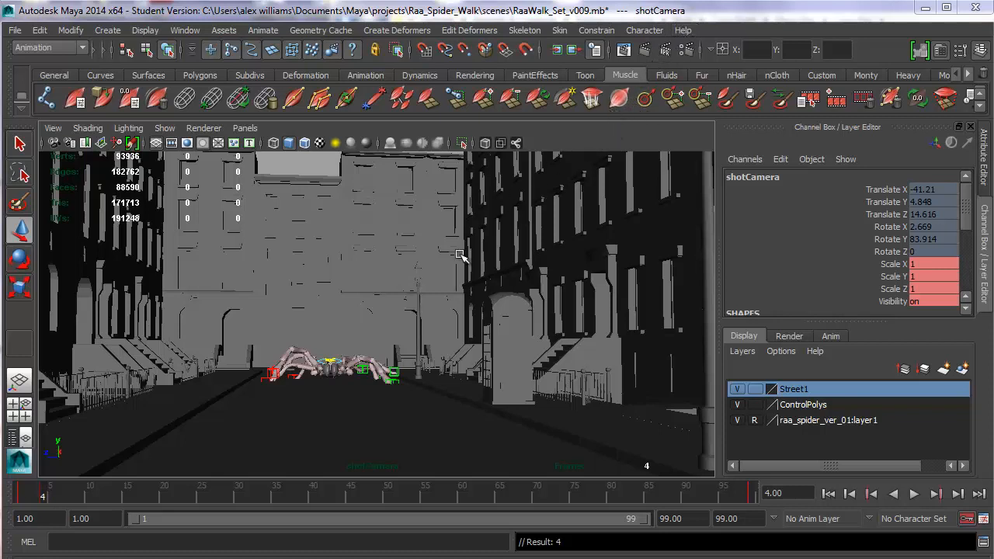
mouse_move(488, 287)
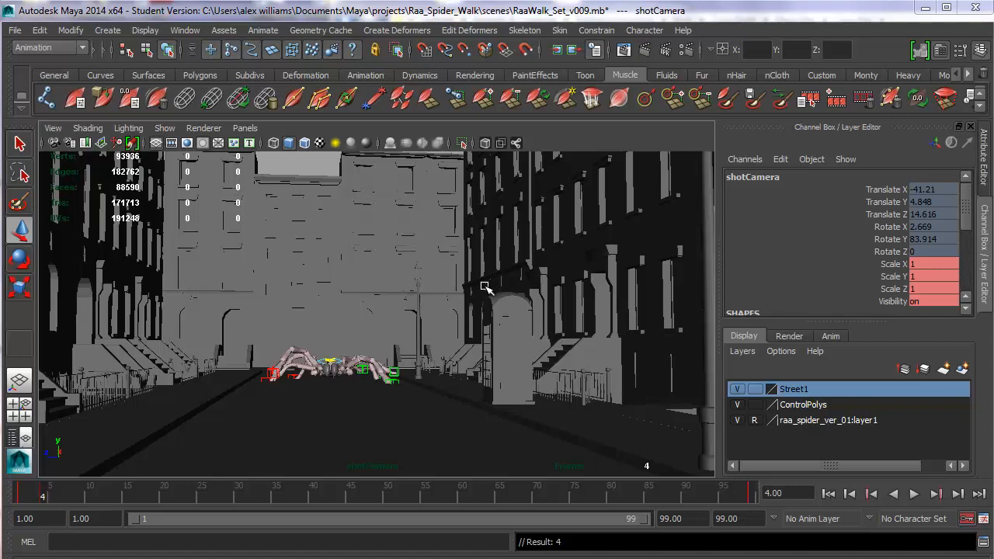
mouse_move(485, 304)
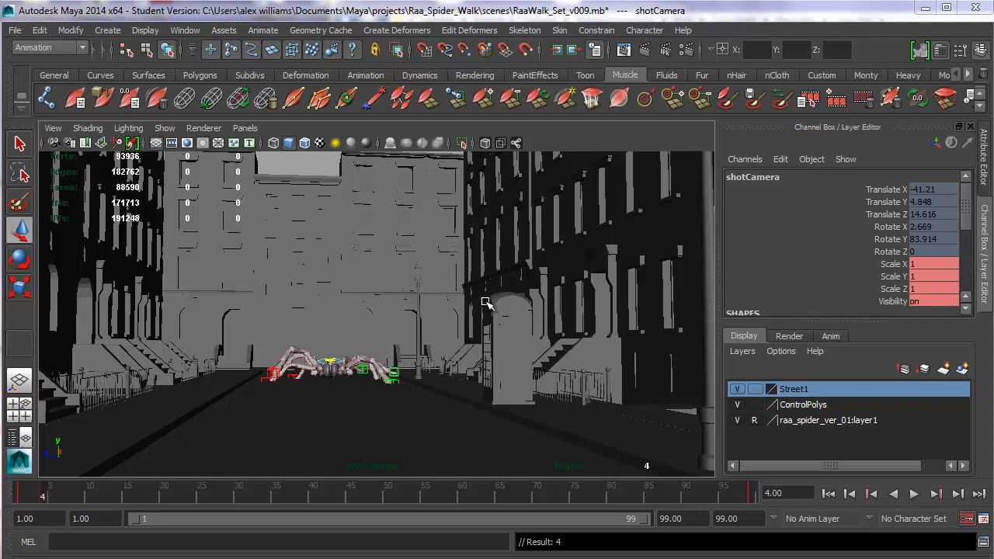
mouse_move(441, 296)
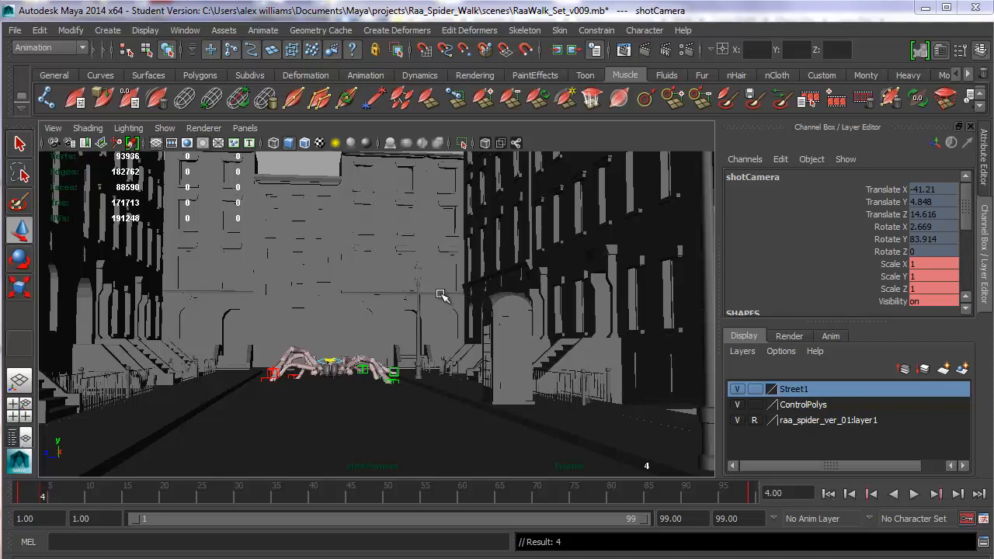
mouse_move(476, 339)
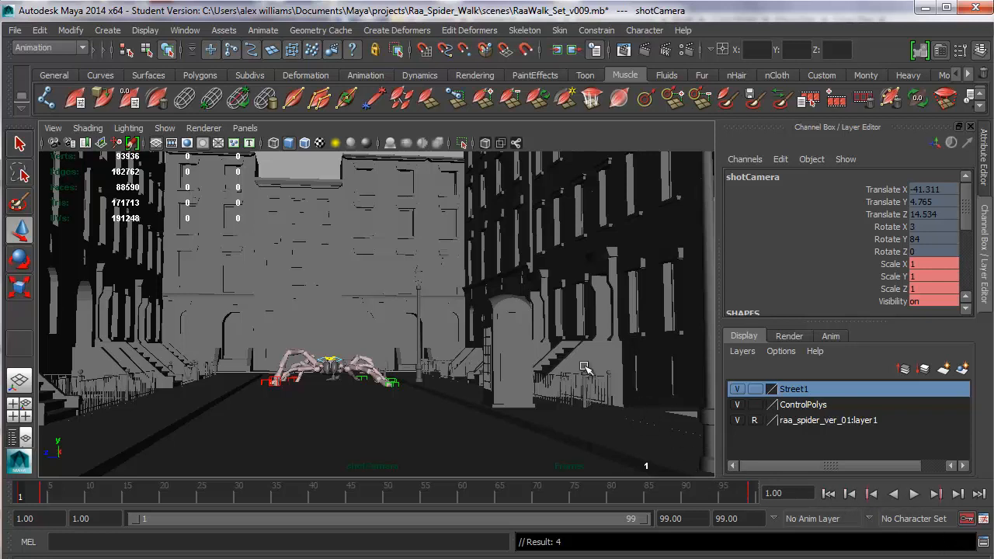
left_click(185, 31)
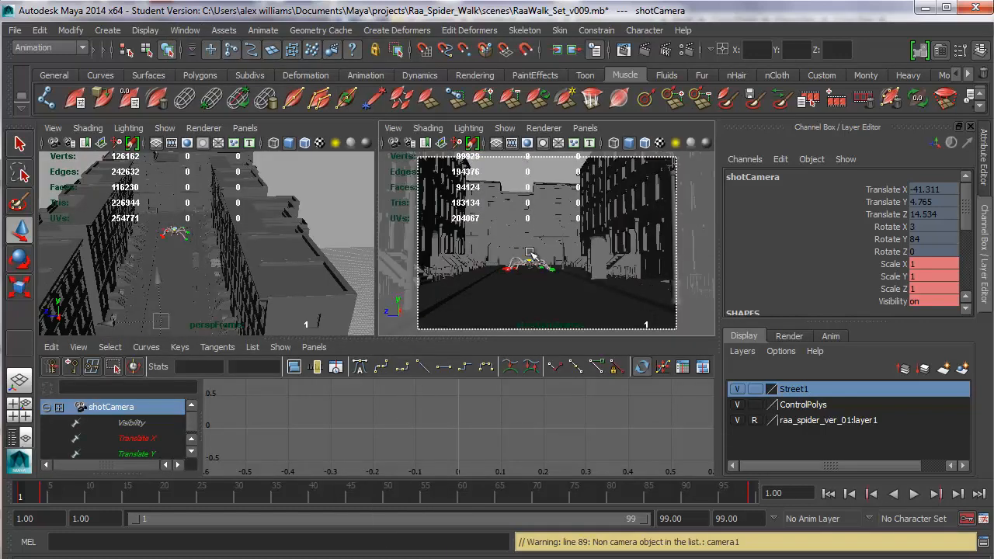
mouse_move(547, 247)
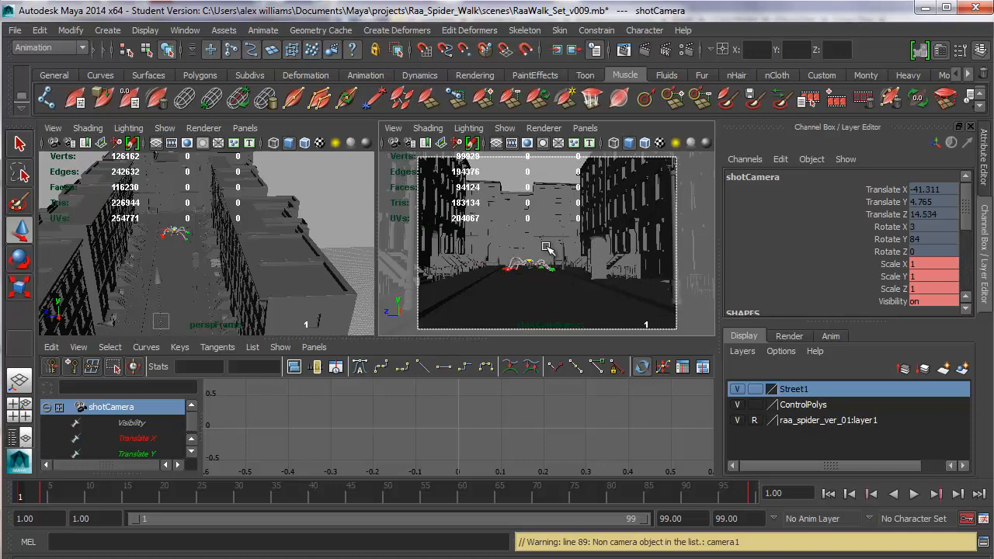
mouse_move(359, 215)
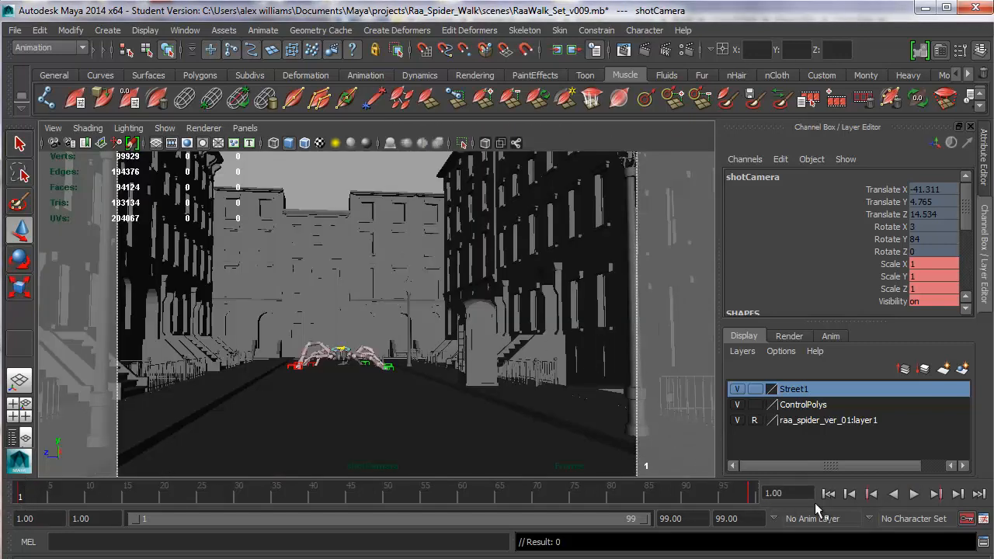
left_click(917, 496)
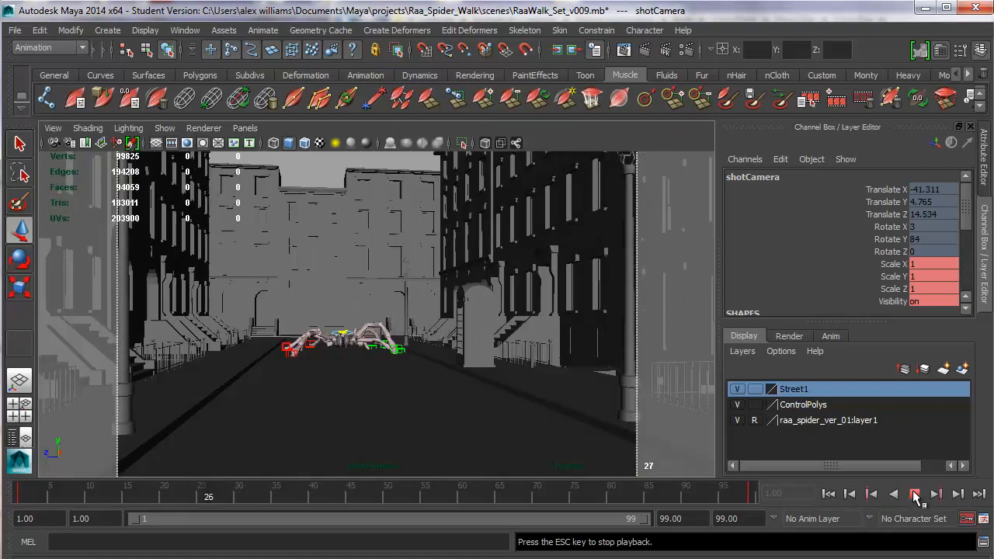
left_click(916, 494)
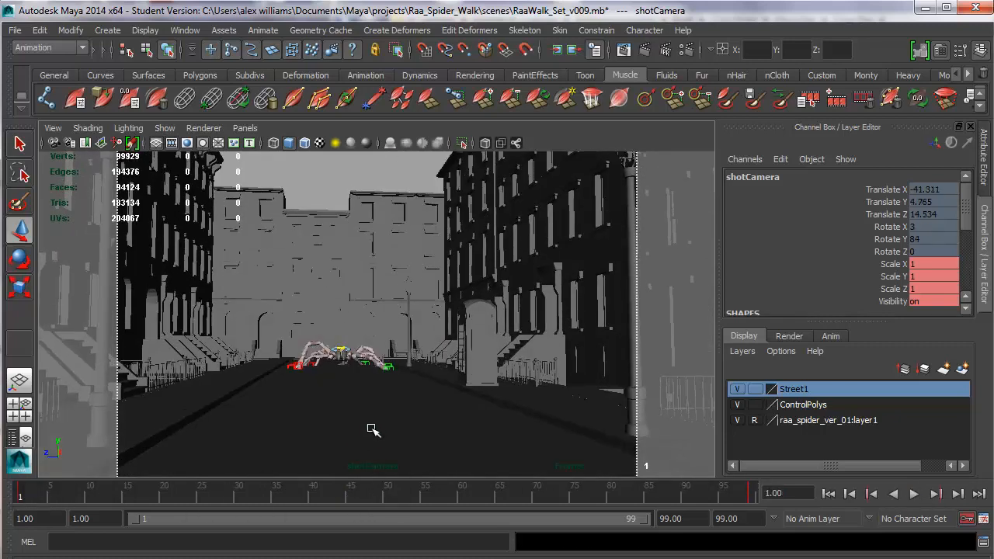
mouse_move(451, 370)
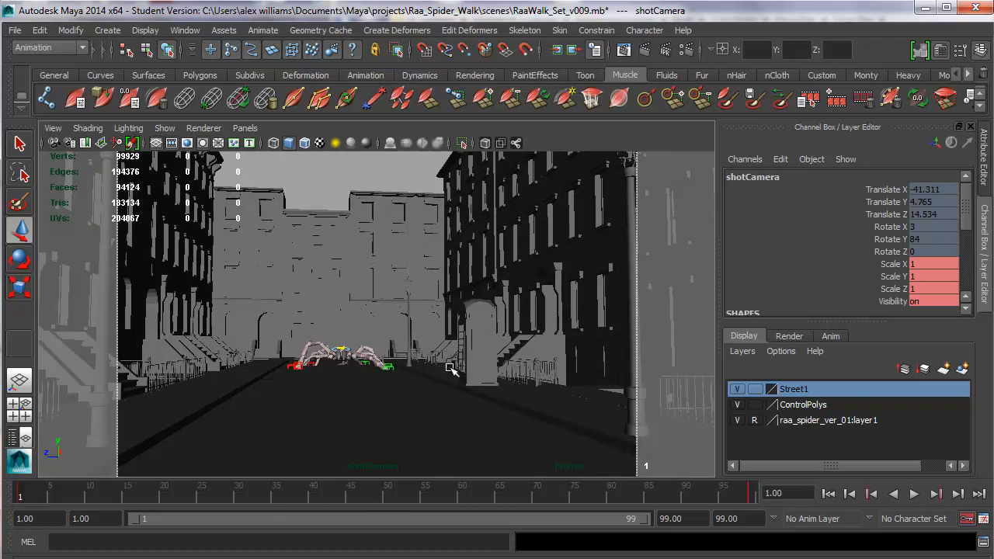
mouse_move(455, 420)
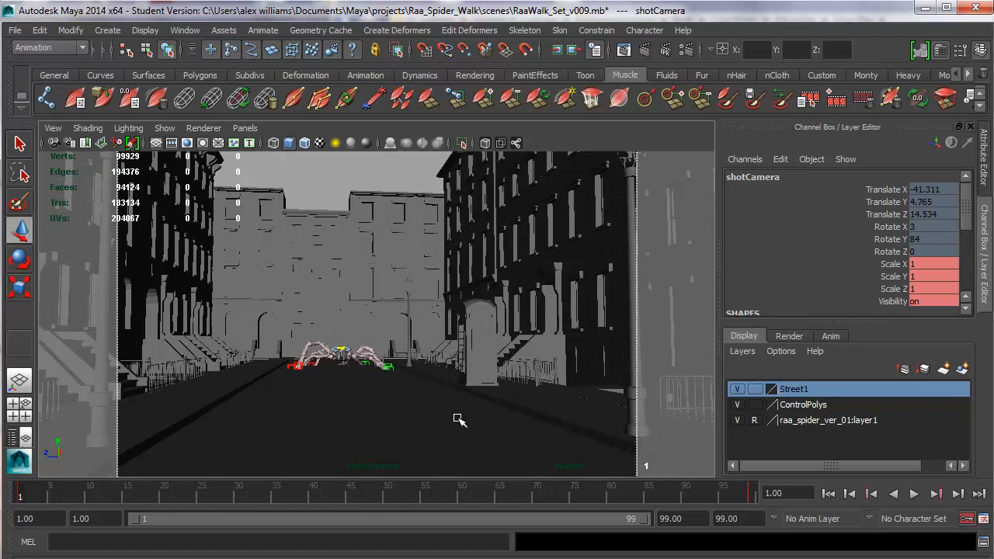
mouse_move(445, 362)
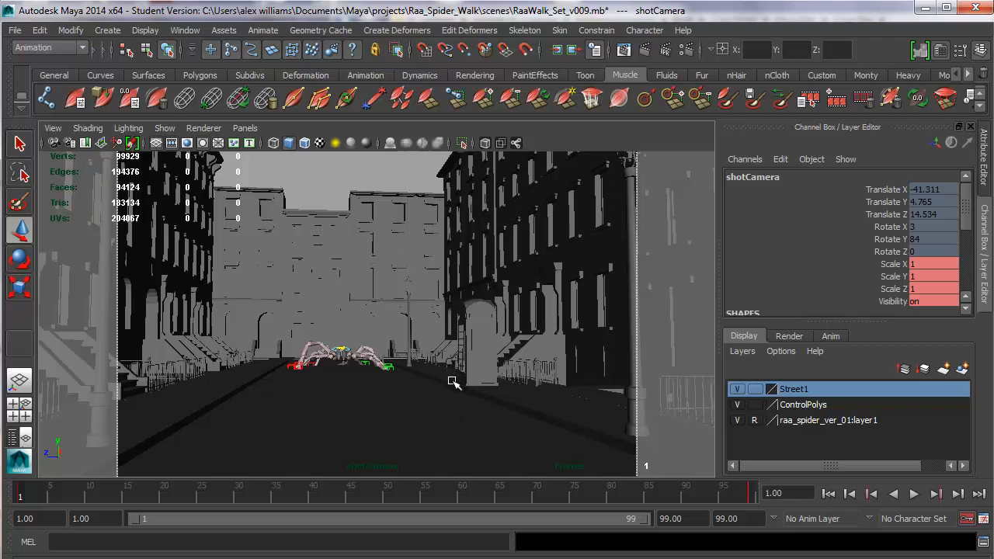
mouse_move(476, 361)
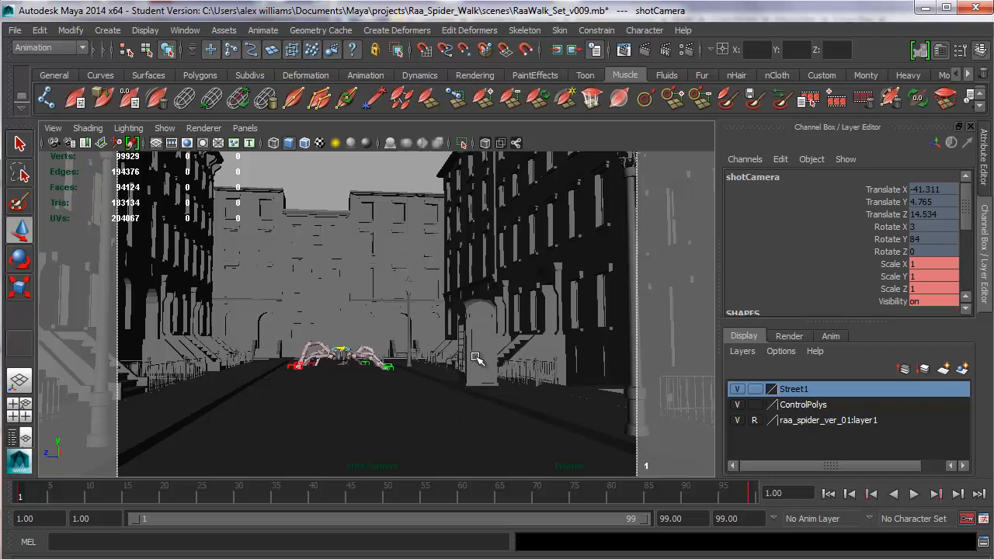
mouse_move(510, 400)
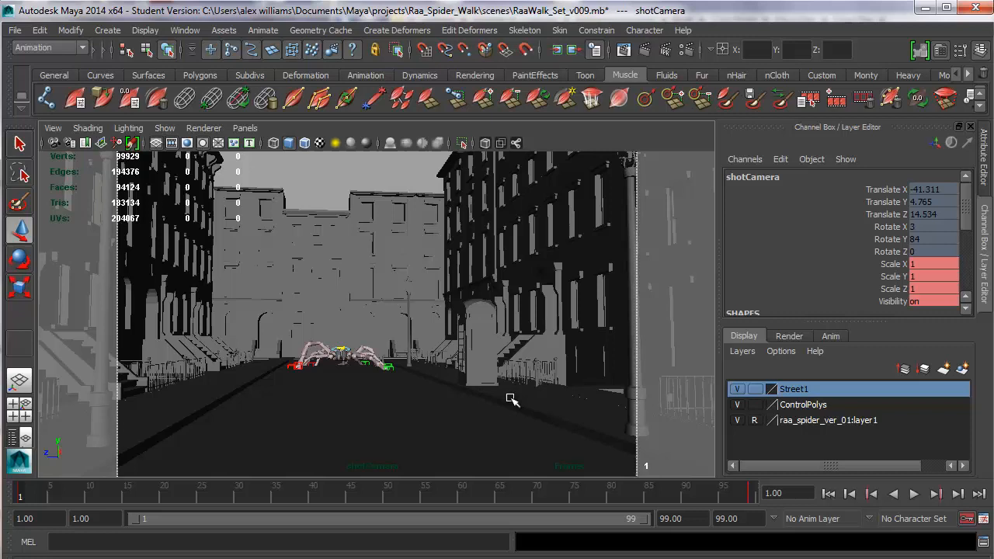
mouse_move(499, 401)
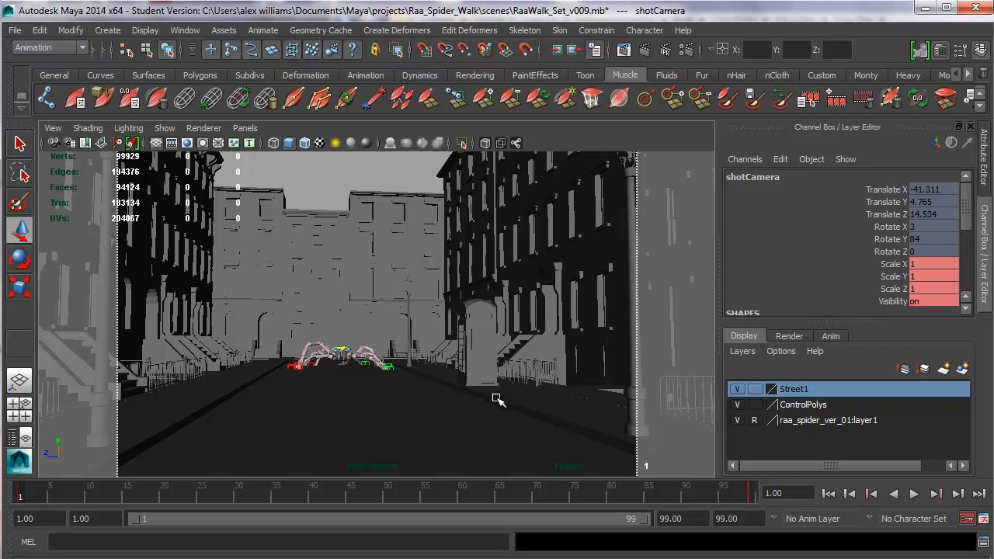
mouse_move(491, 404)
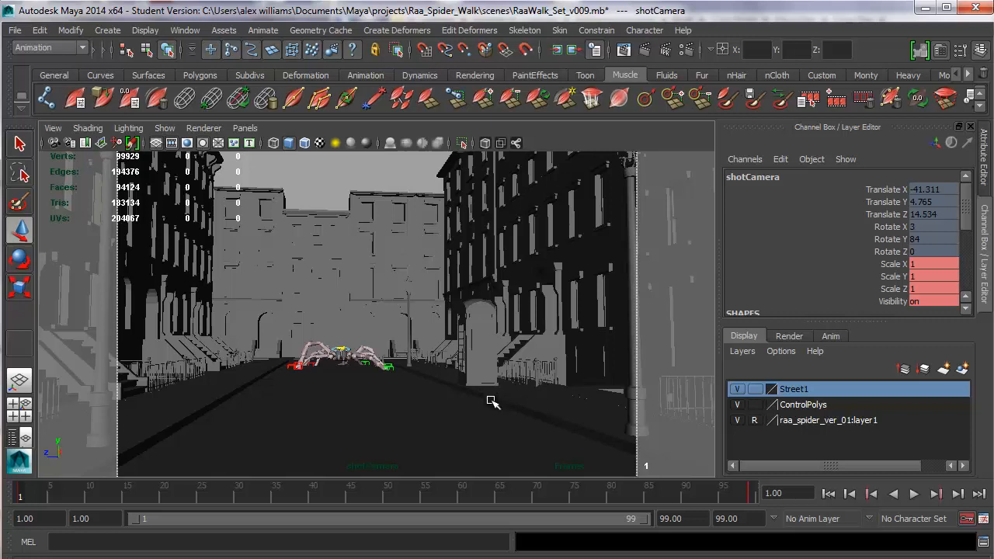
mouse_move(486, 407)
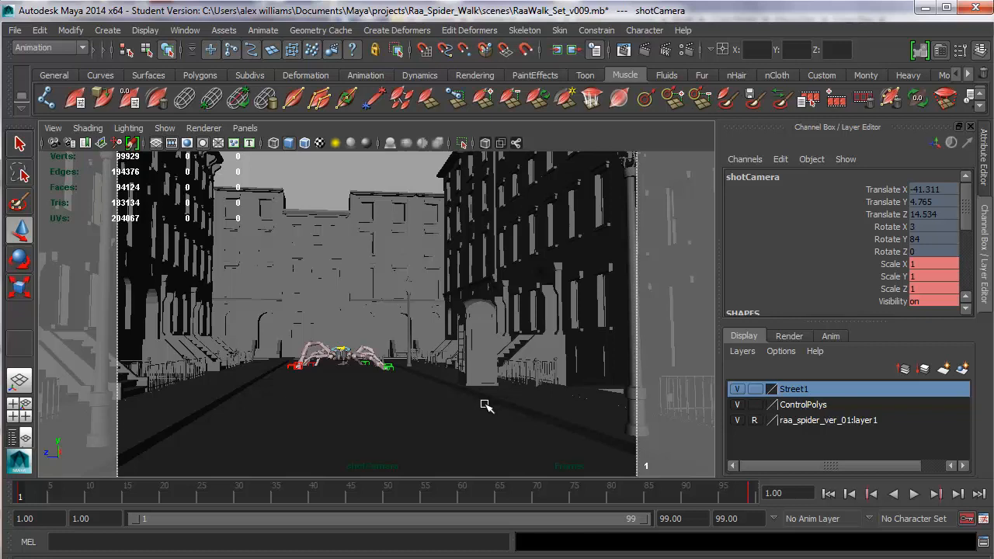
mouse_move(478, 416)
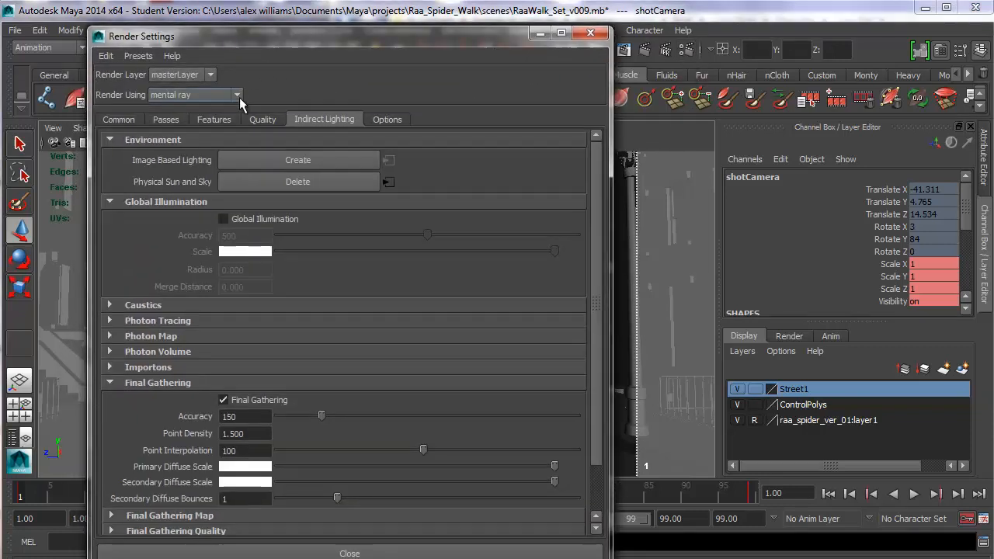
- Keep mental ray chosen in the Render Using list of the Render Settings
left_click(237, 94)
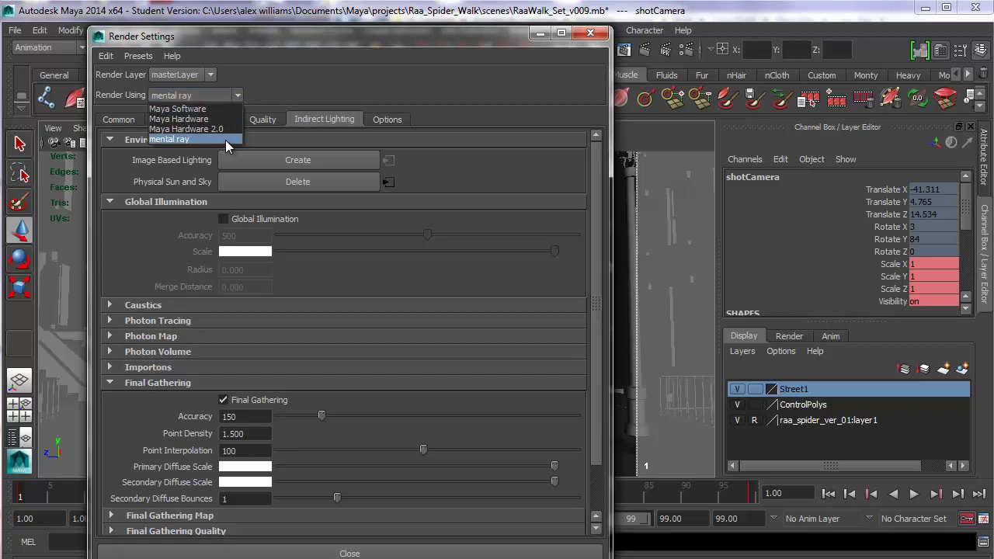
left_click(169, 139)
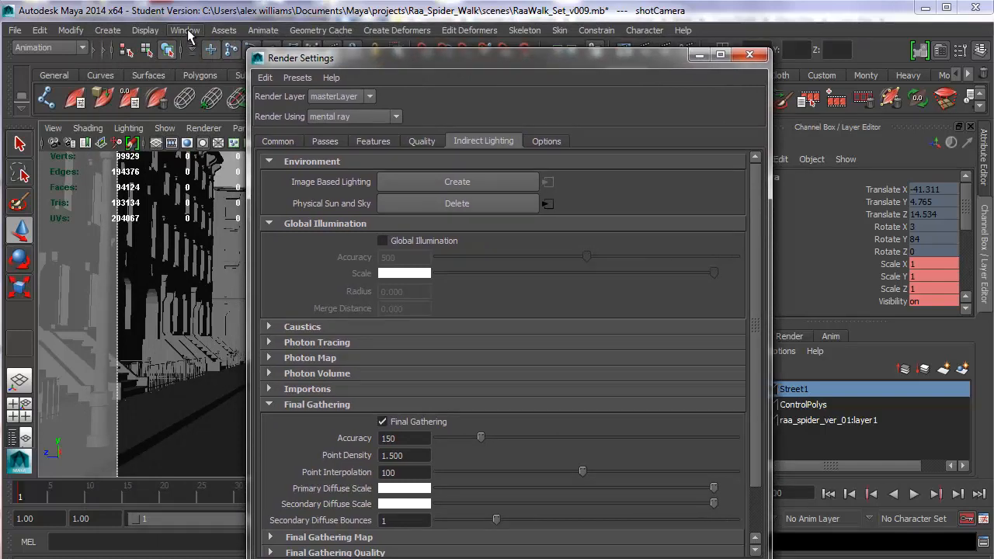
- Bring up the Plug-in Manager and scroll to the mentalray plug-ins section
left_click(185, 31)
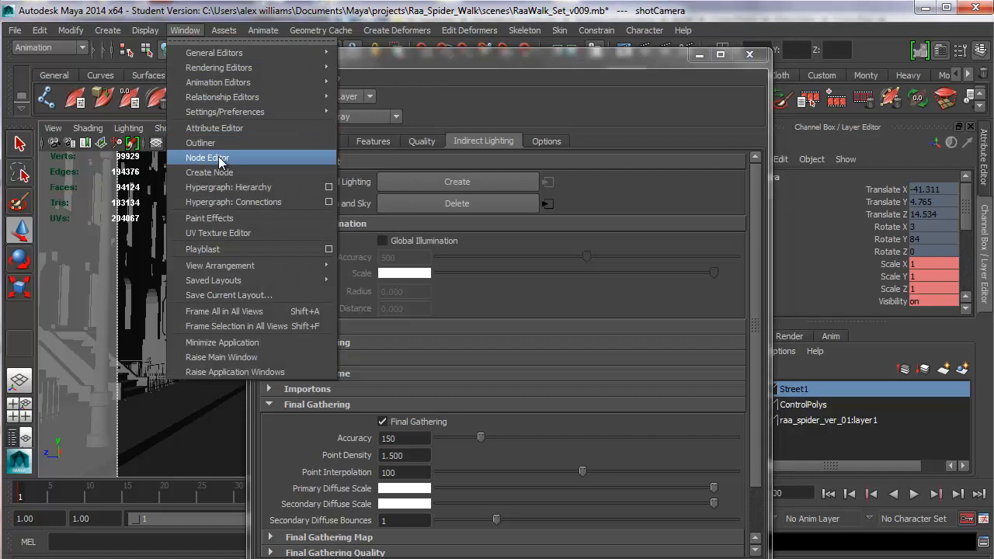
mouse_move(226, 112)
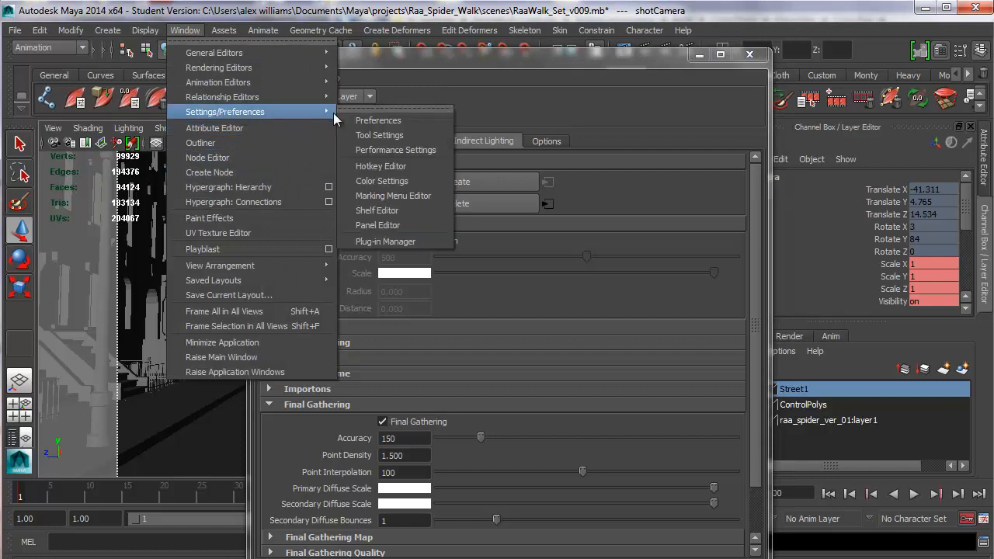
mouse_move(385, 242)
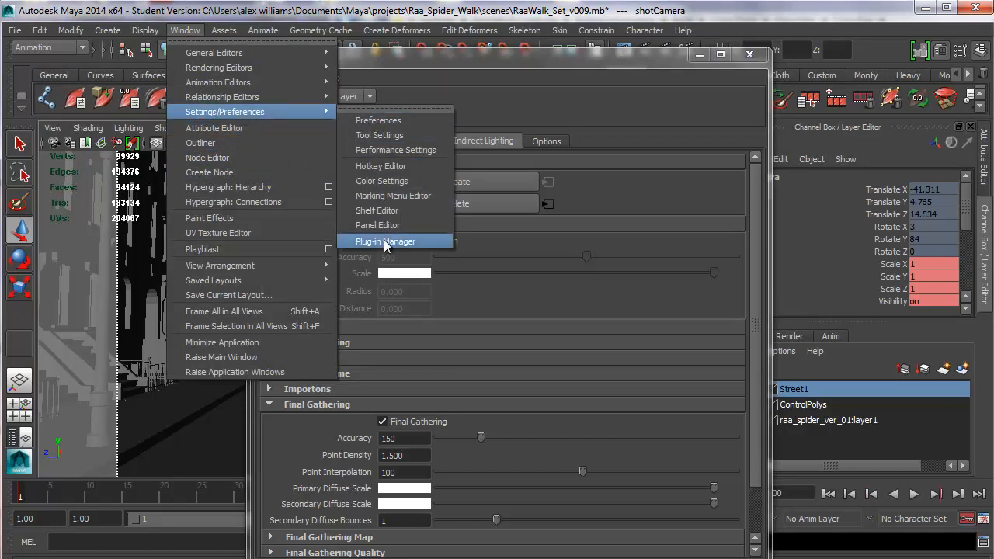
left_click(386, 243)
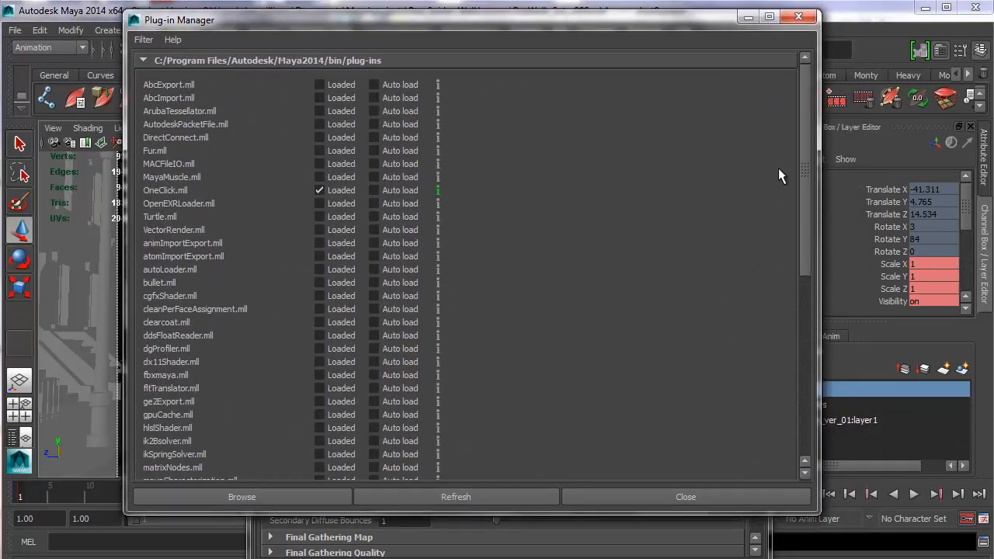
scroll("down", 3)
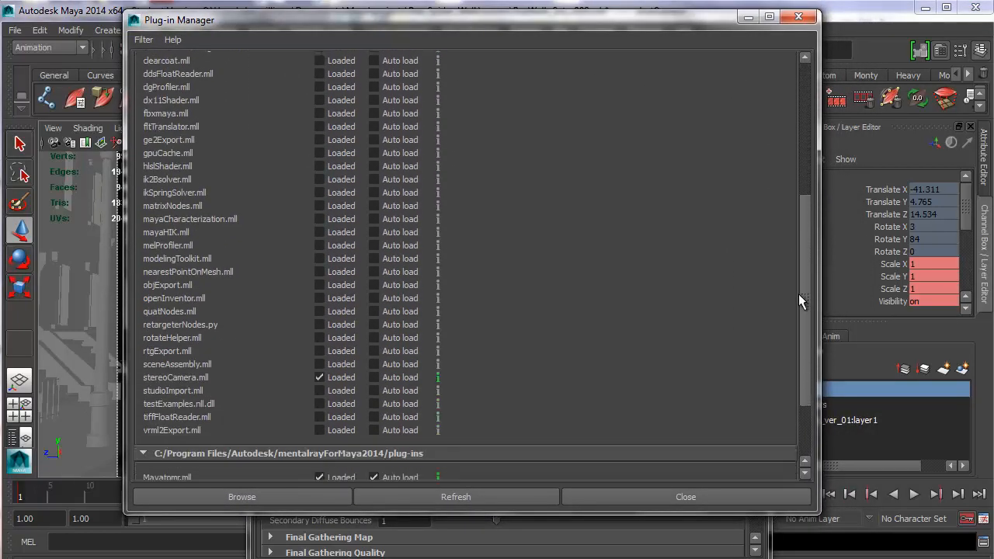
scroll("down", 3)
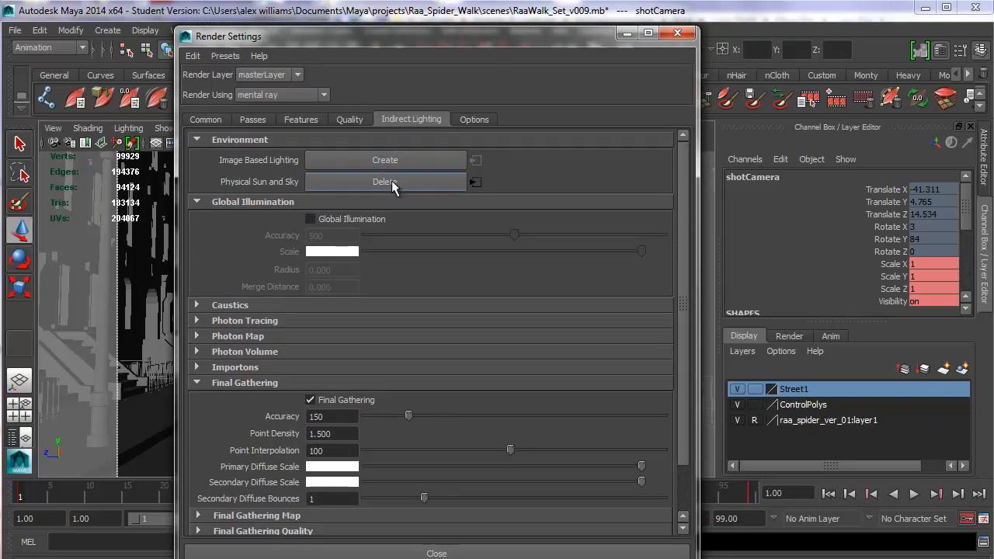
mouse_move(385, 186)
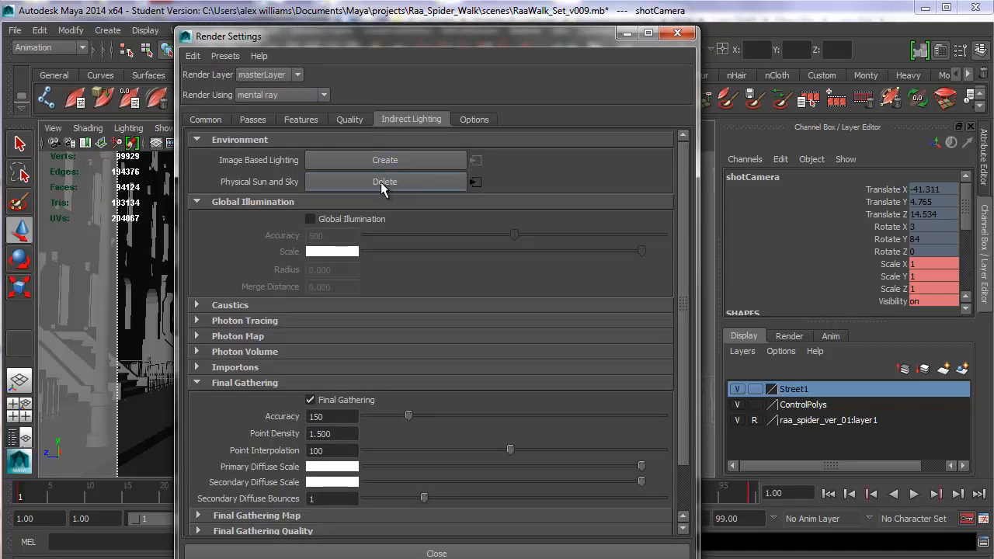
- Delete the existing physical sun and sky and dismiss the render presets list
left_click(386, 181)
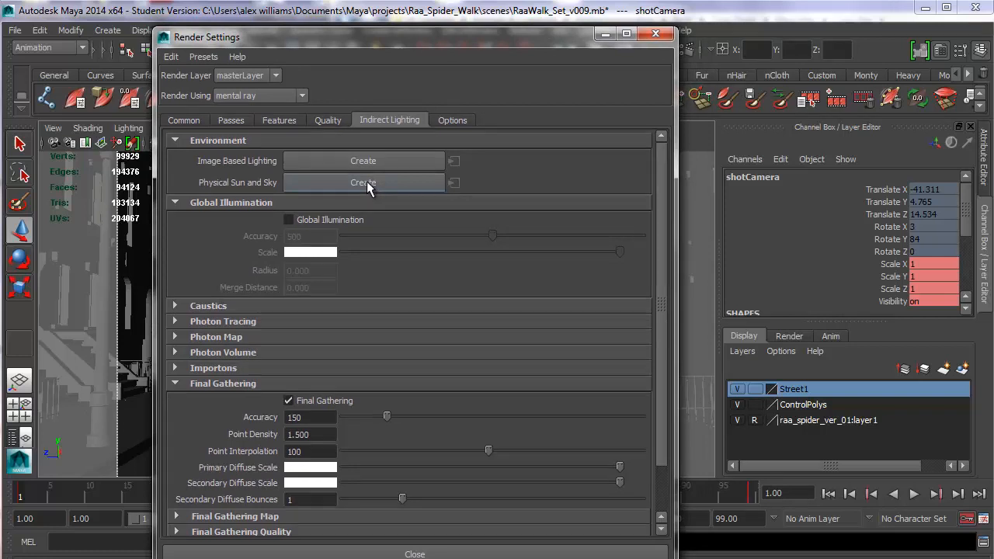
mouse_move(236, 86)
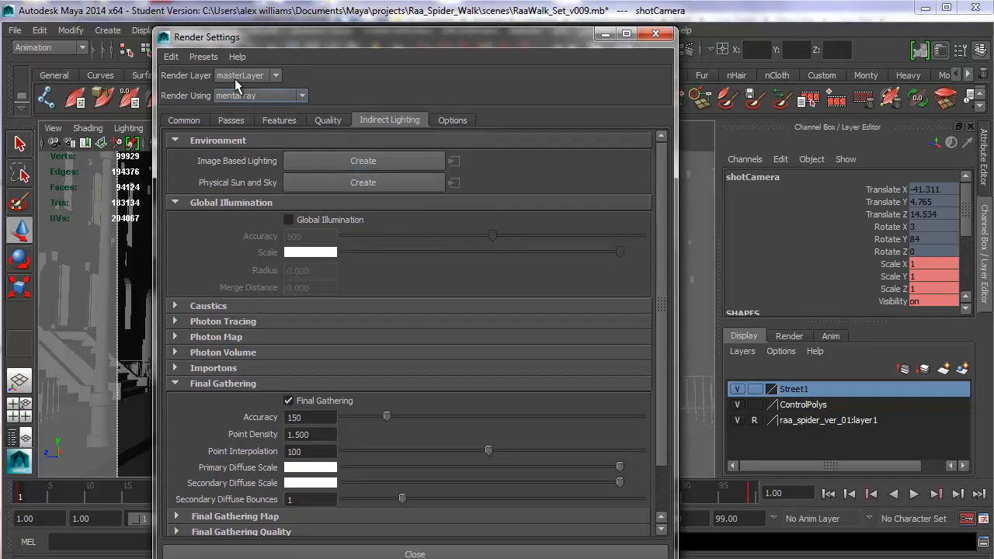
left_click(204, 56)
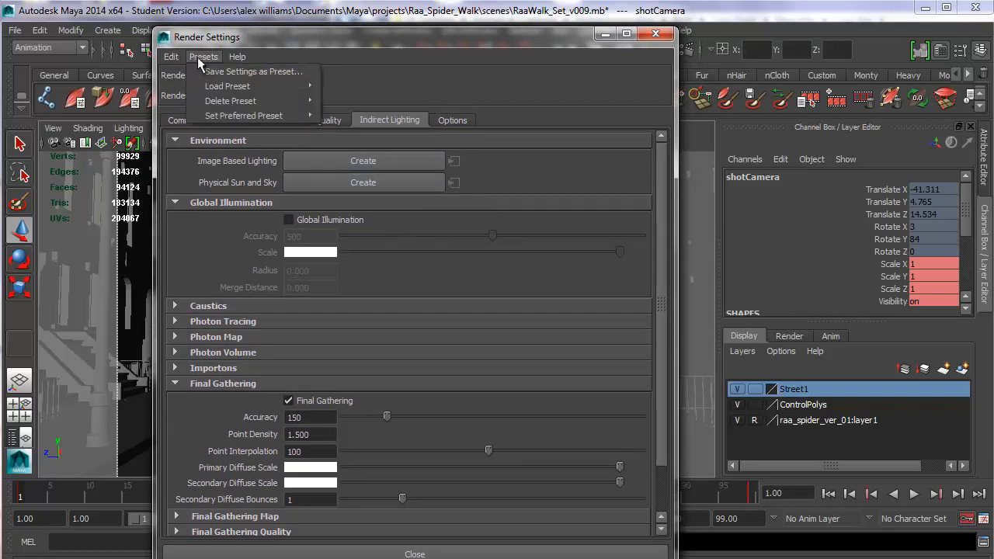
left_click(236, 55)
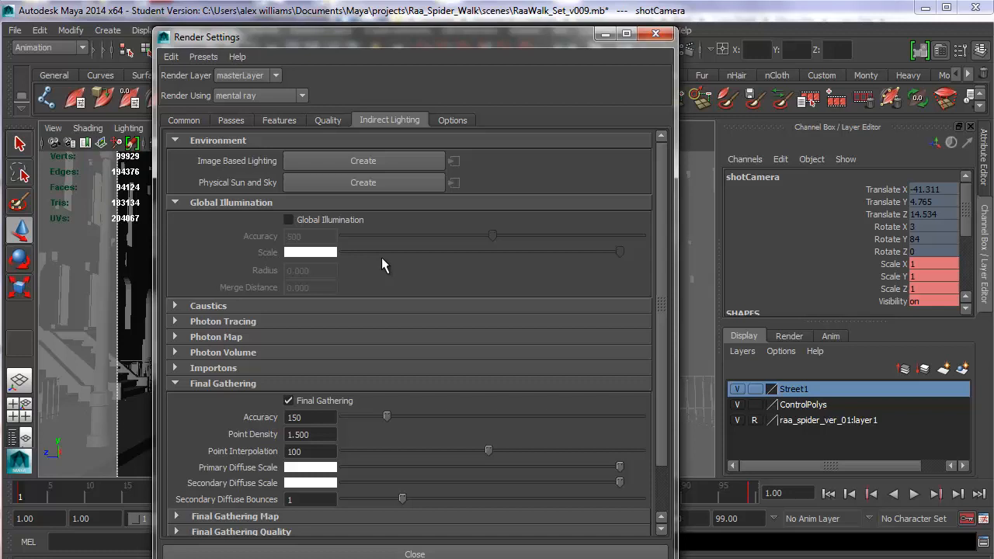
mouse_move(693, 247)
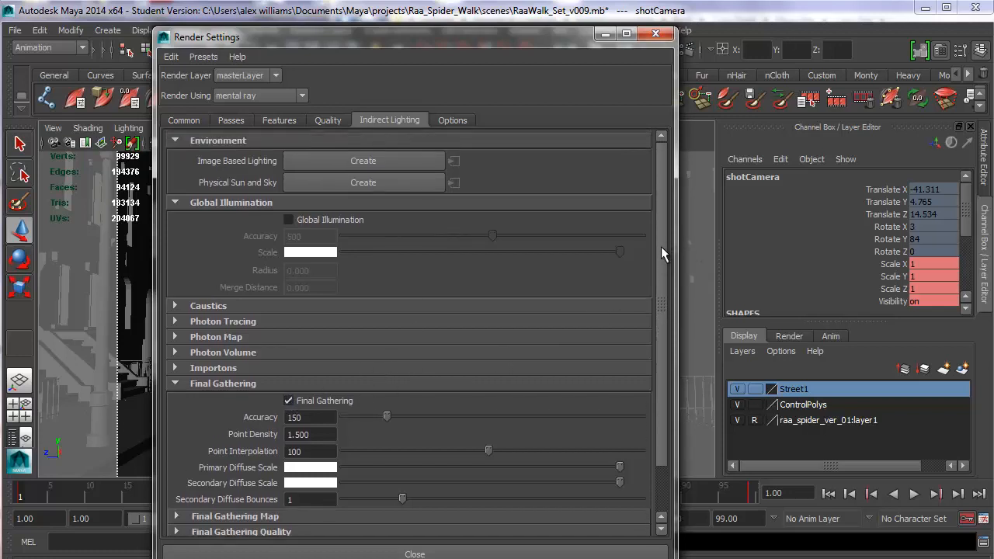
- Create a new Physical Sun and Sky setup and close the Render Settings window
scroll("down", 3)
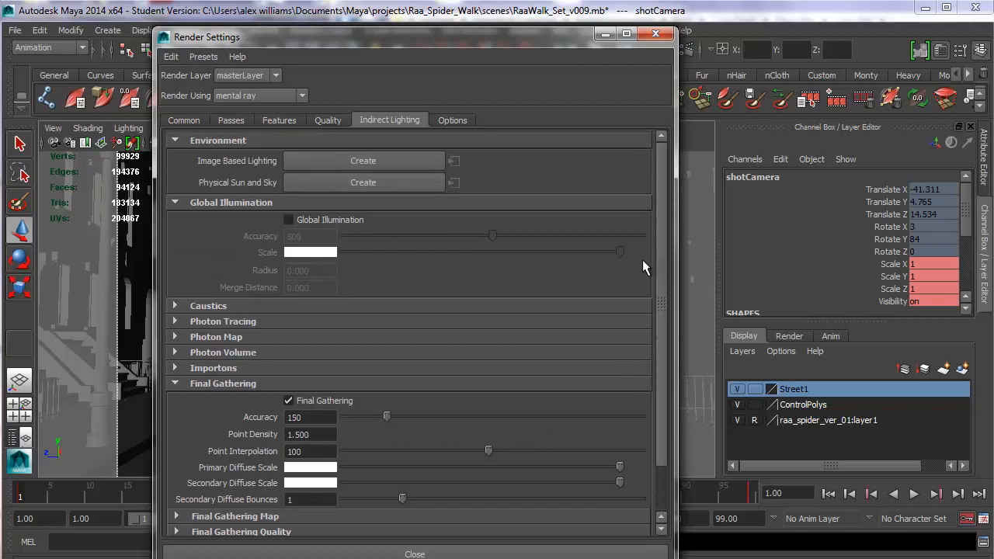
mouse_move(363, 183)
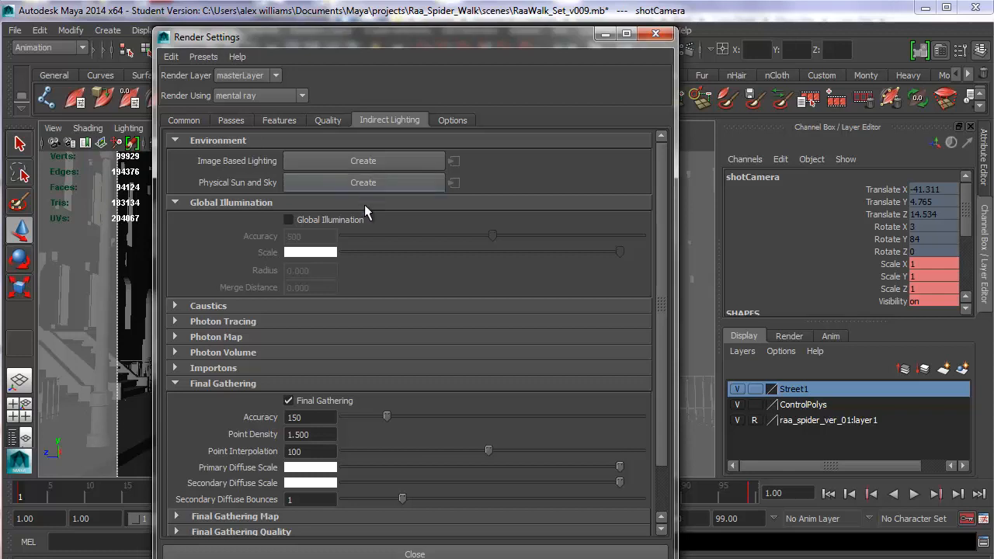
left_click(363, 182)
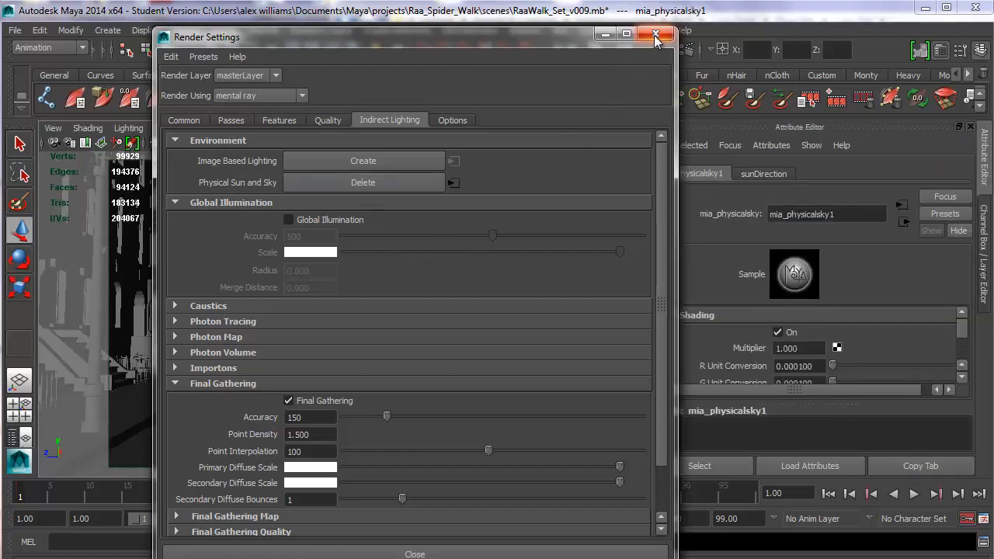
mouse_move(655, 38)
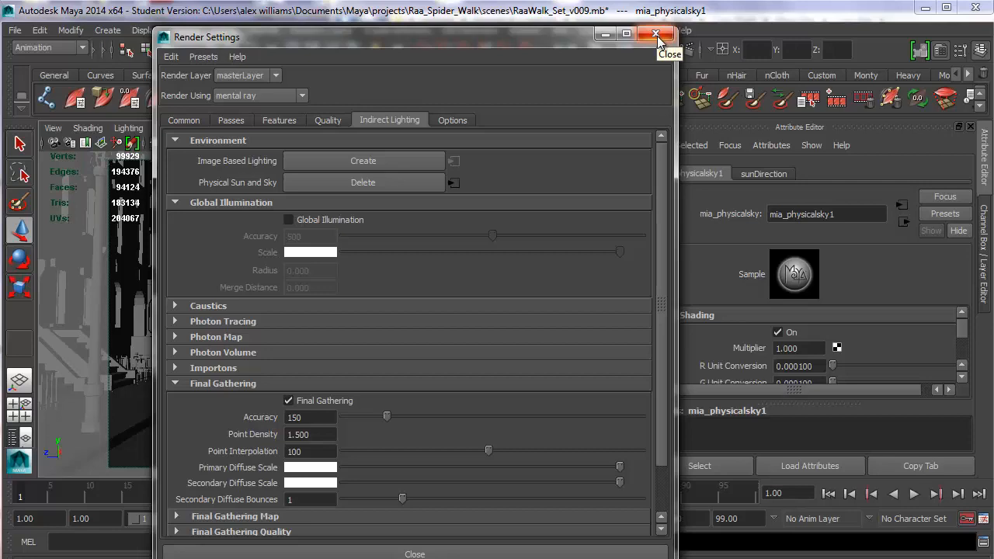
left_click(652, 33)
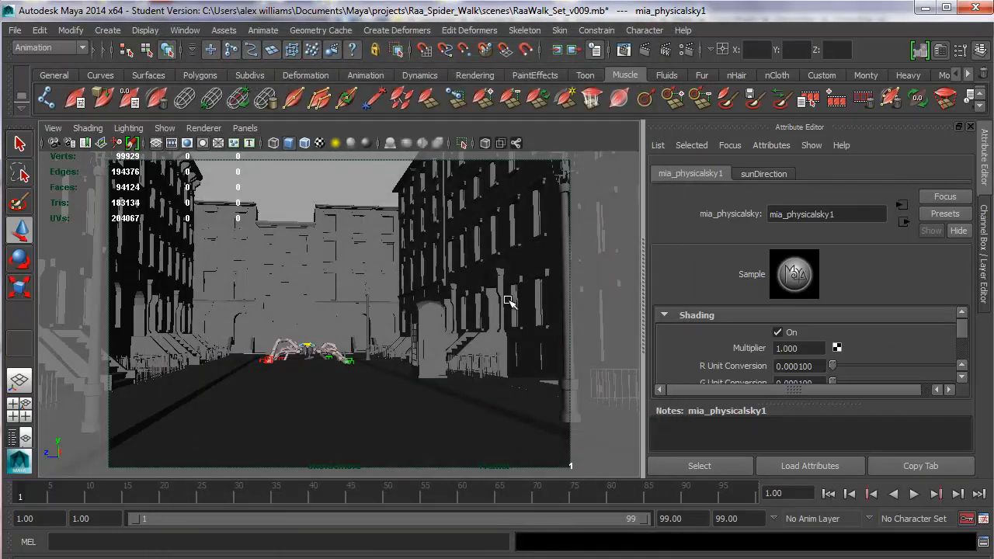
- In the Outliner, select the spider's skinn, raa_spider_globe and pel nodes together
left_click(201, 31)
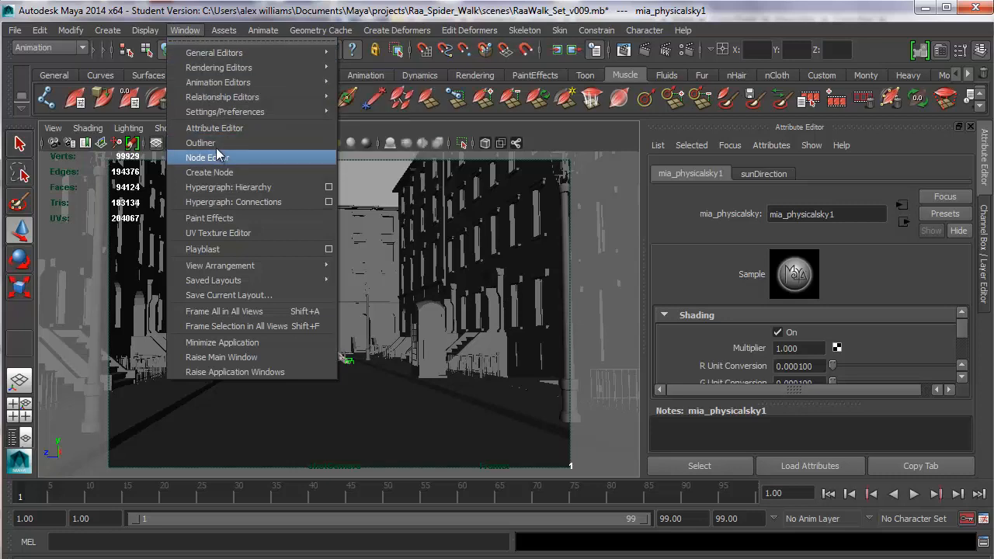
left_click(202, 143)
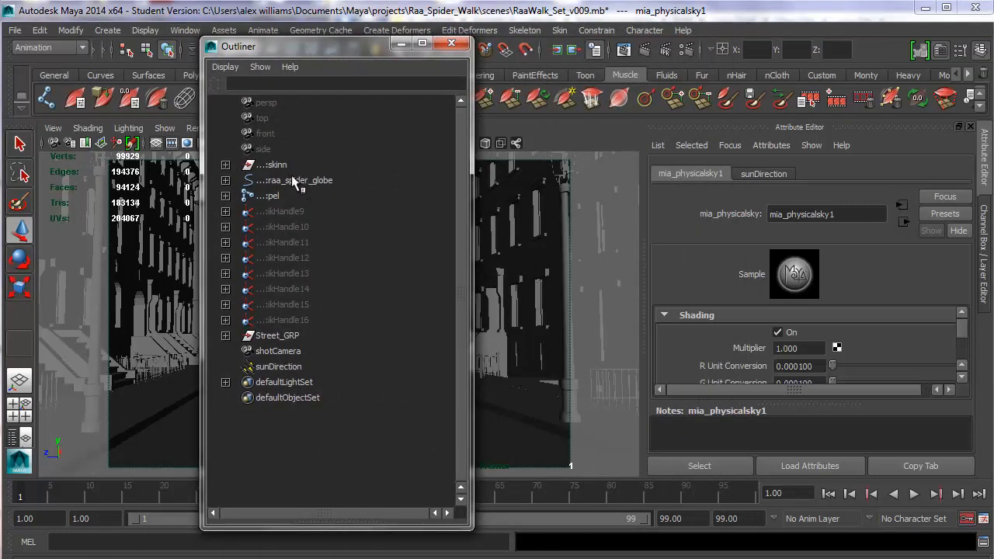
left_click(274, 164)
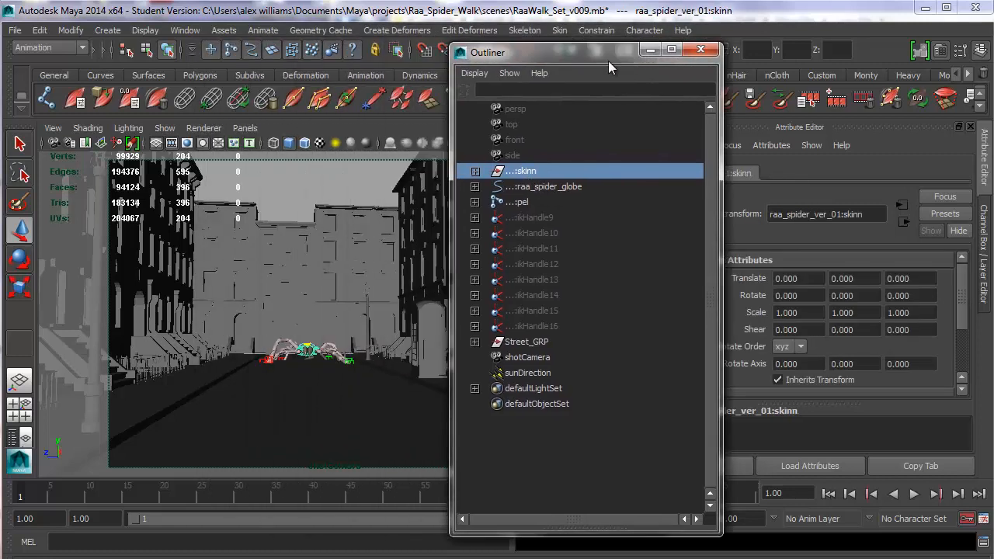
left_click(547, 184)
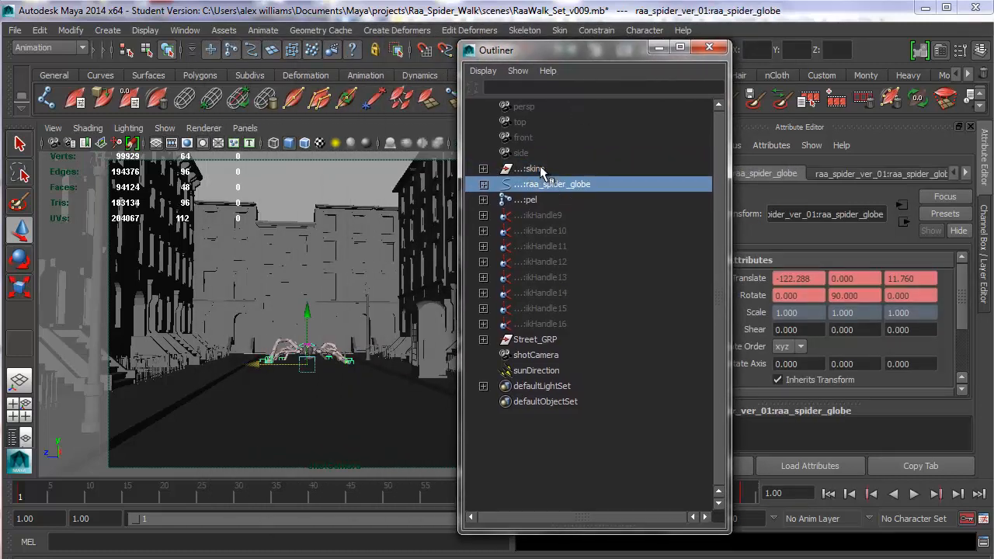
left_click(531, 168)
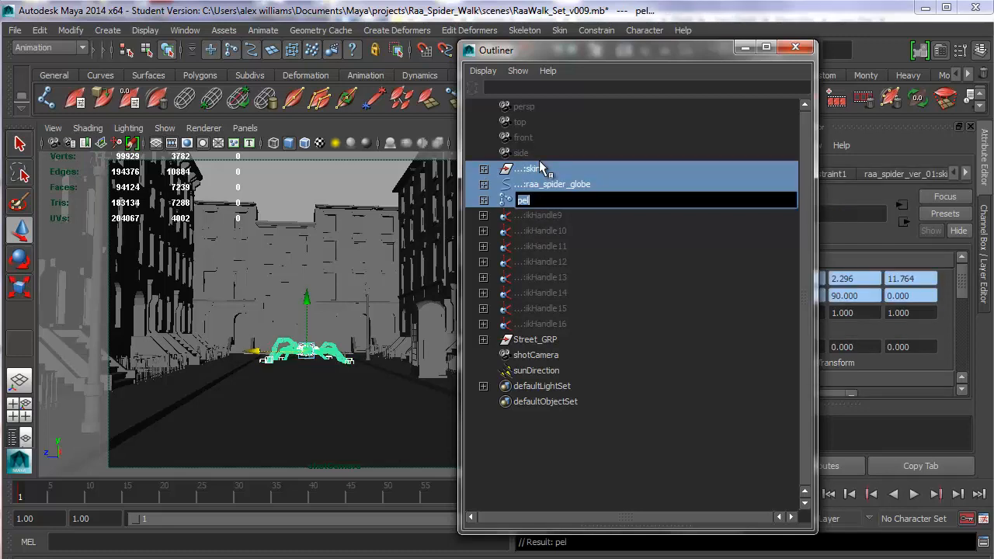
left_click(535, 168)
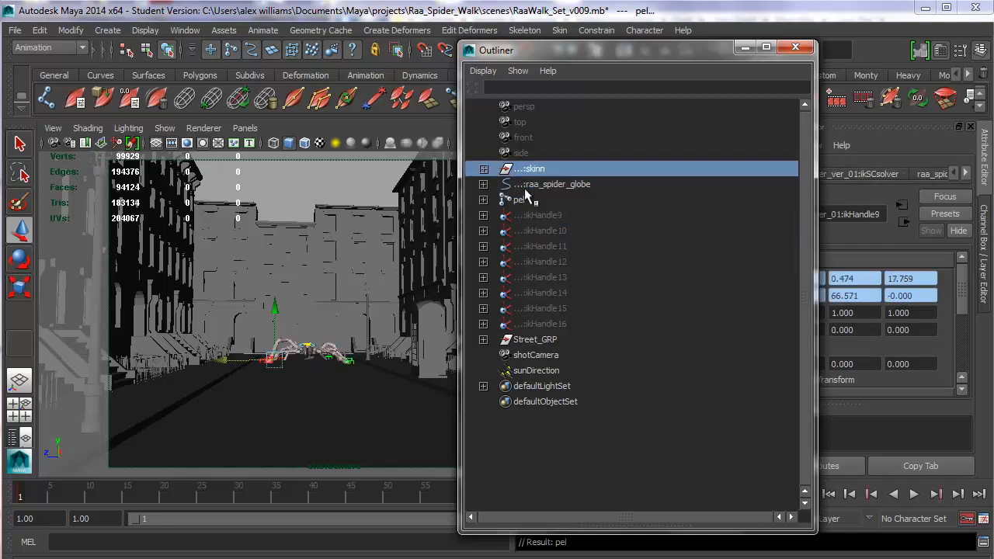
left_click(536, 168)
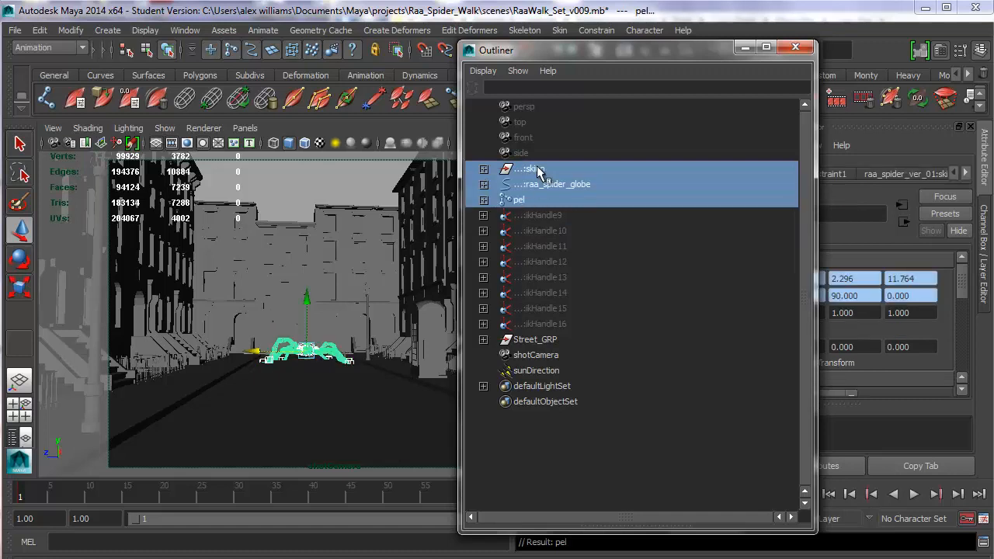
- Group the selected spider nodes and rename the group spiderGRP, then look at the shot camera
key("ctrl+g")
type("s")
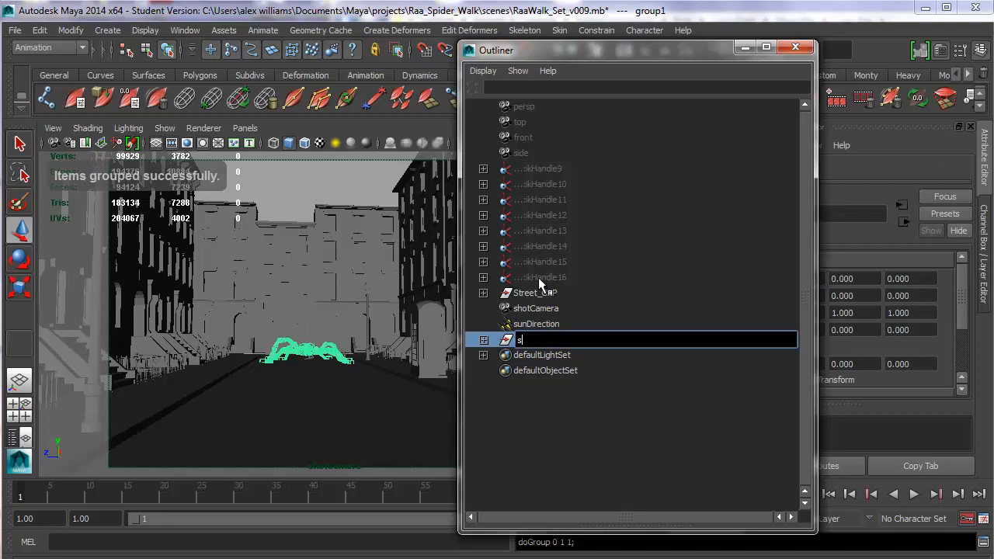
type("pider")
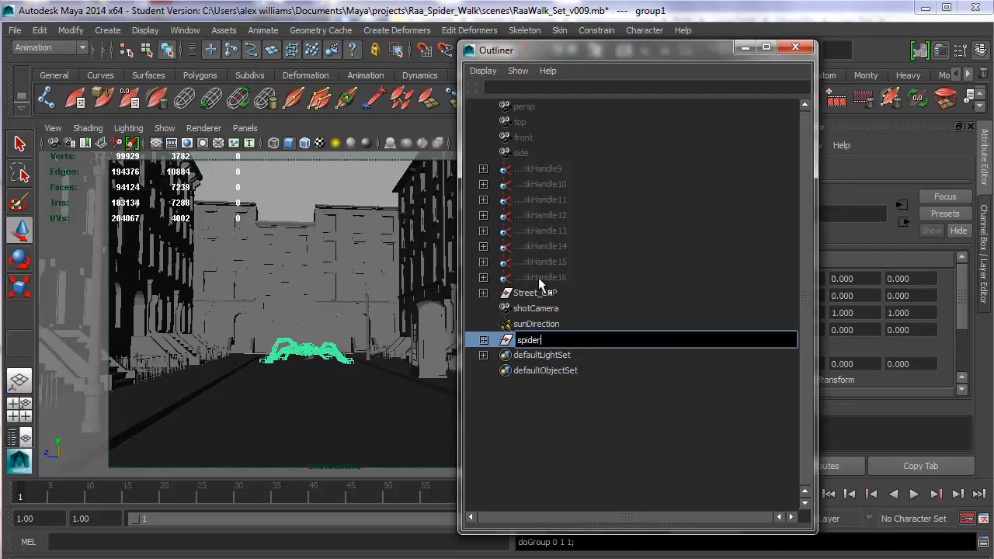
type("GRP")
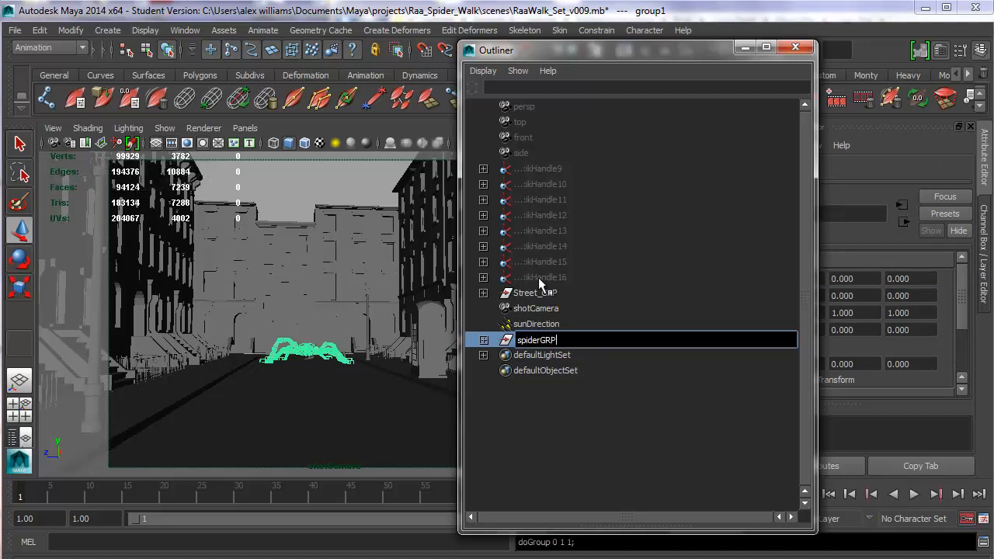
key("Return")
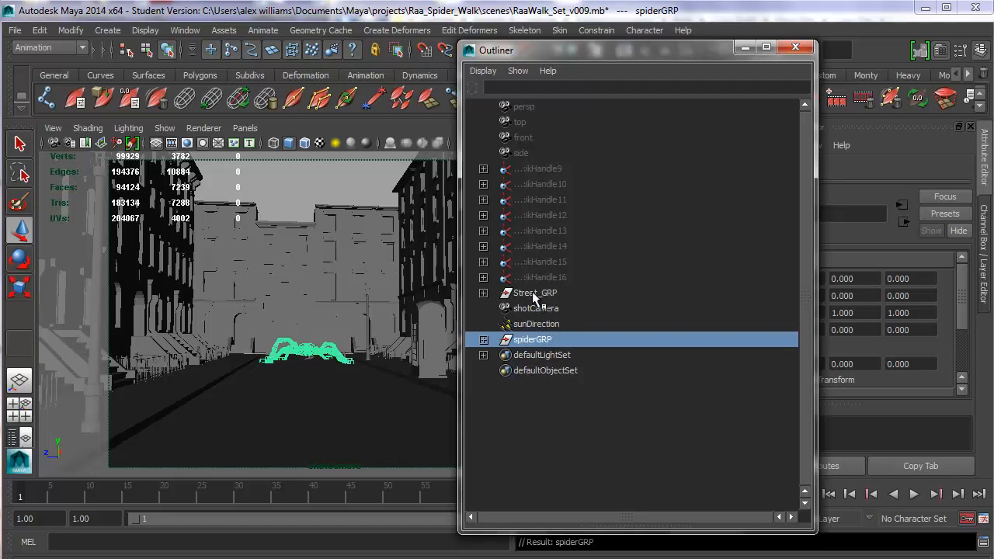
left_click(533, 292)
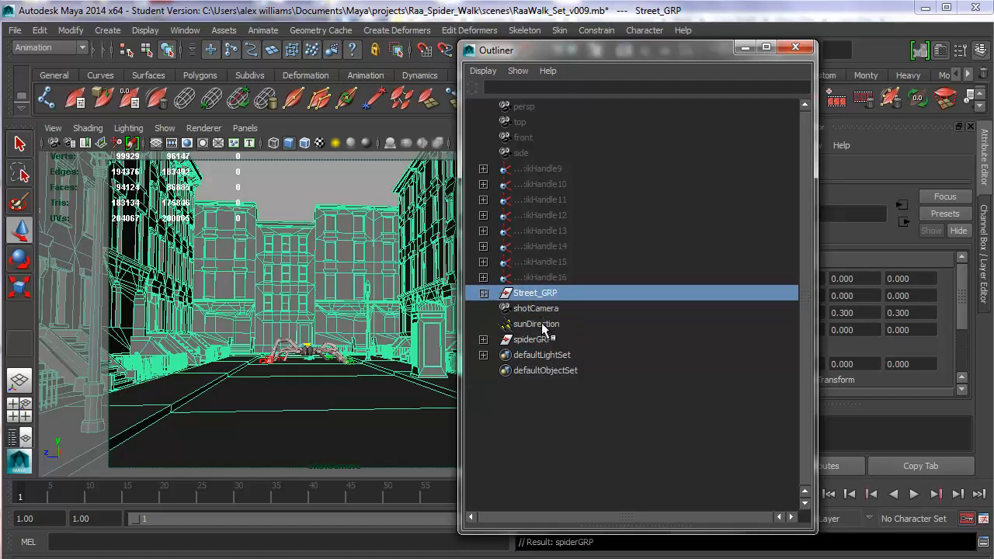
left_click(534, 308)
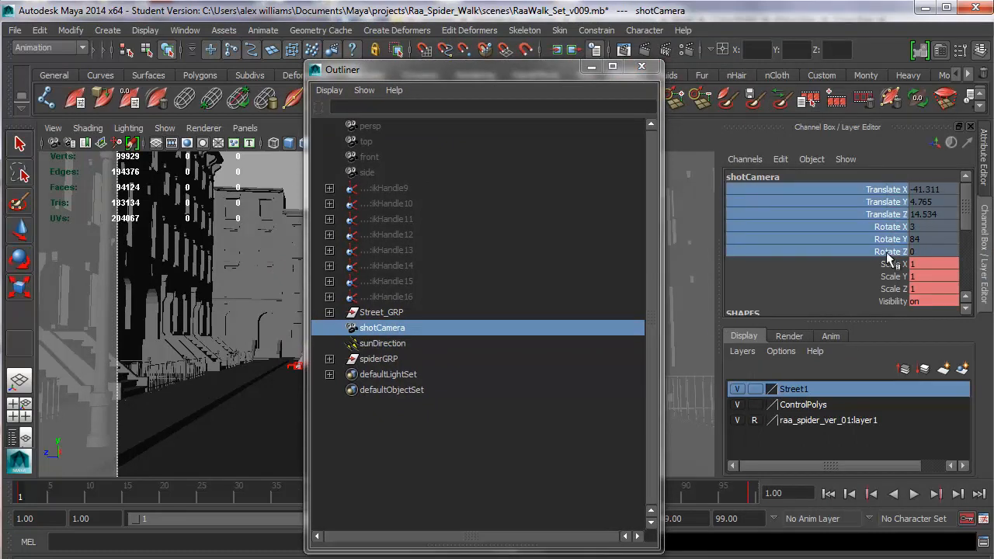
- Lock the shotCamera's transform channels, select sunDirection and close the Outliner
right_click(889, 251)
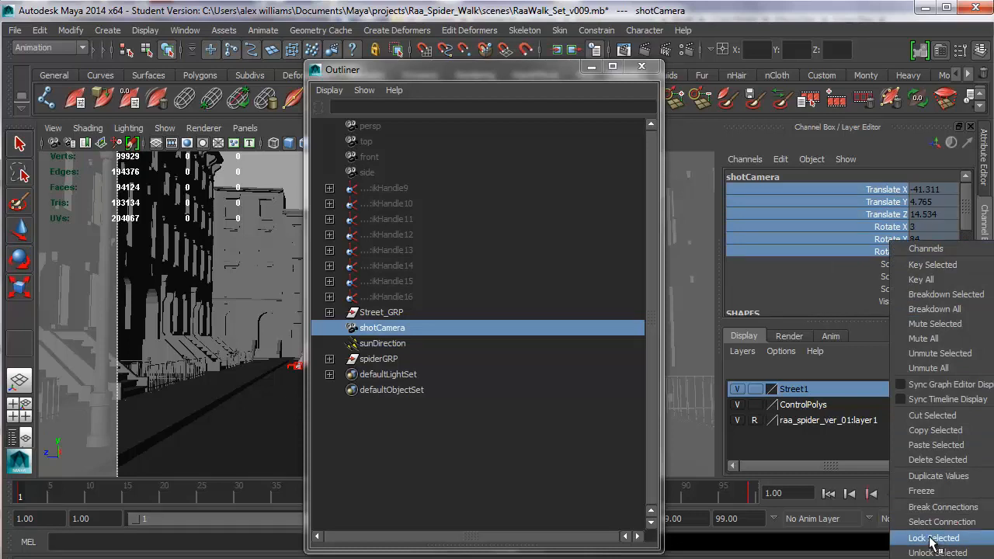
left_click(932, 537)
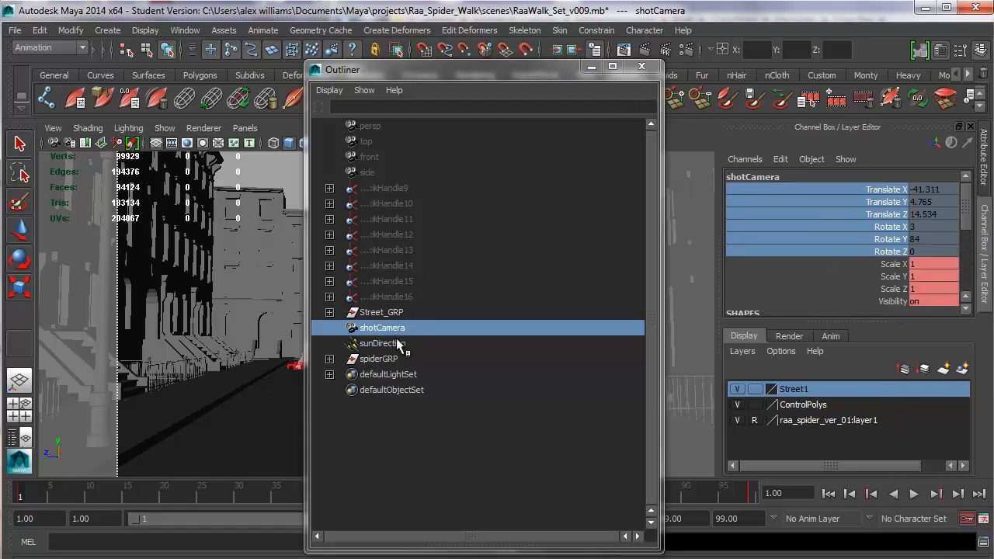
left_click(383, 343)
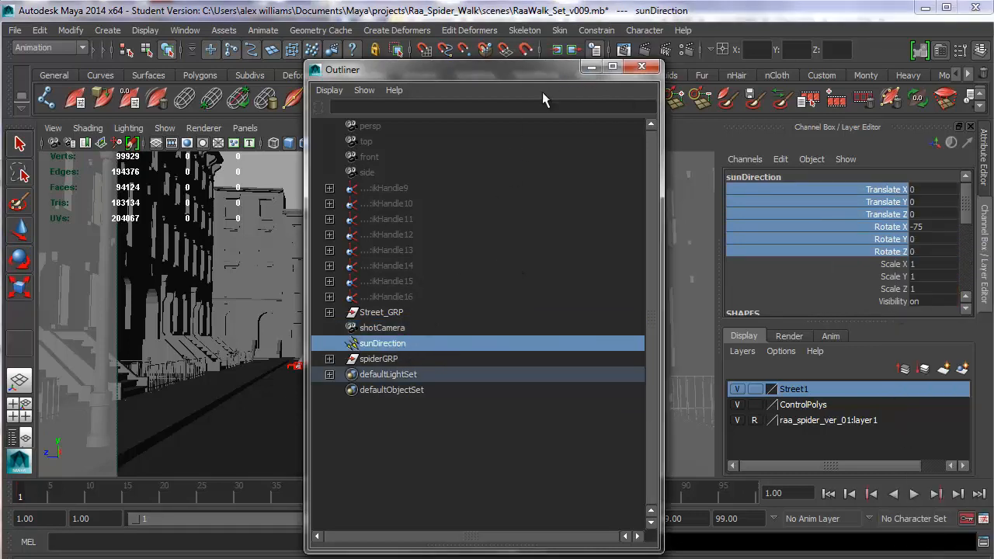
left_click(637, 66)
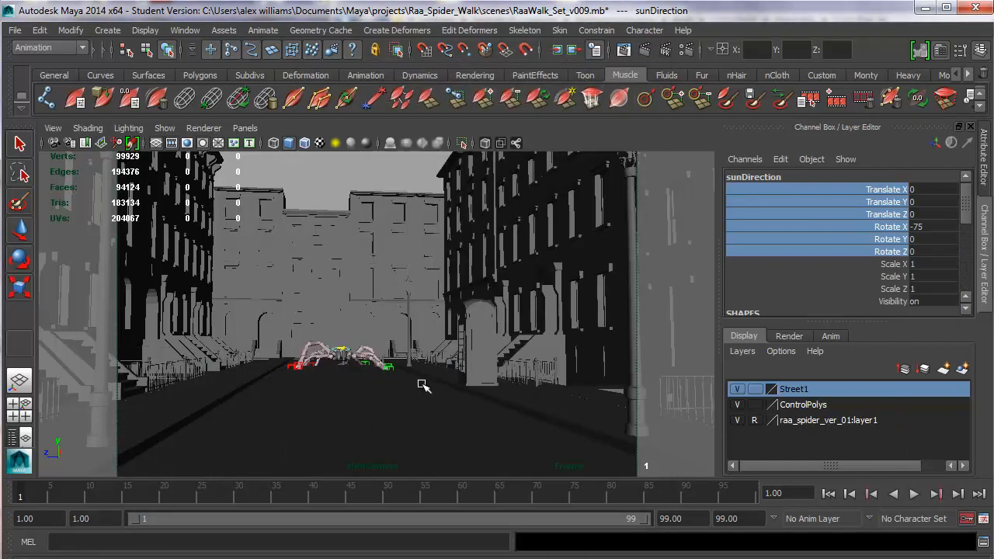
mouse_move(398, 356)
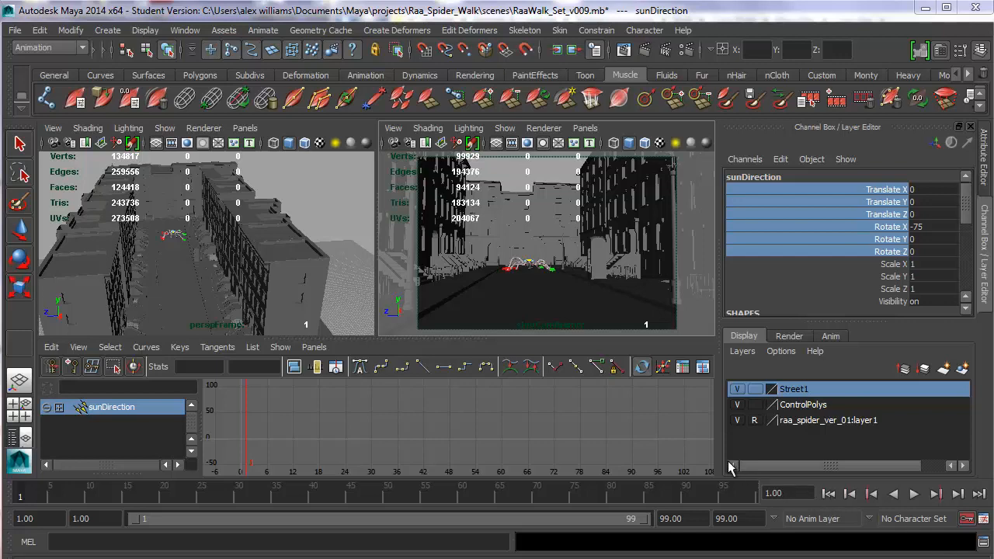
mouse_move(221, 282)
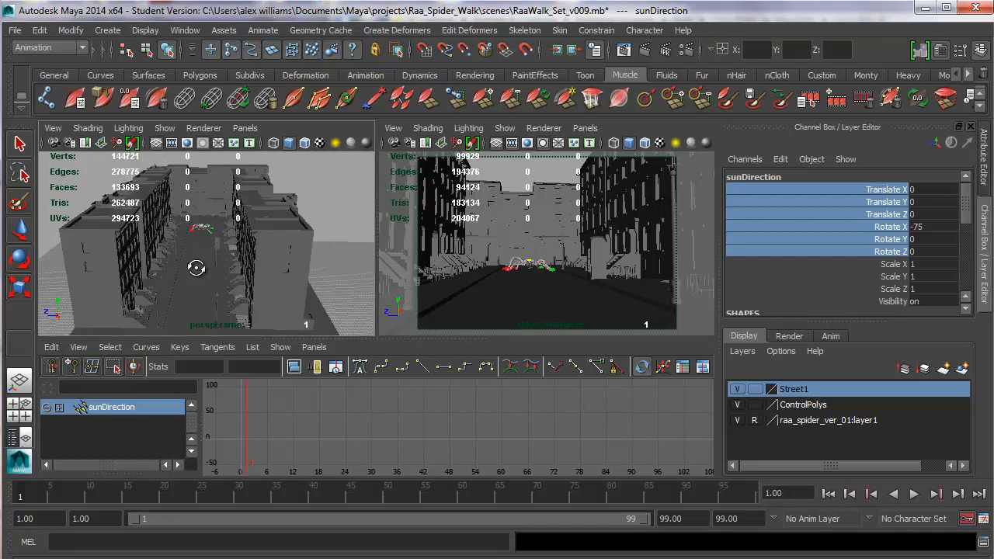
- Check the Outliner briefly and light the left view with all scene lights
left_click(183, 30)
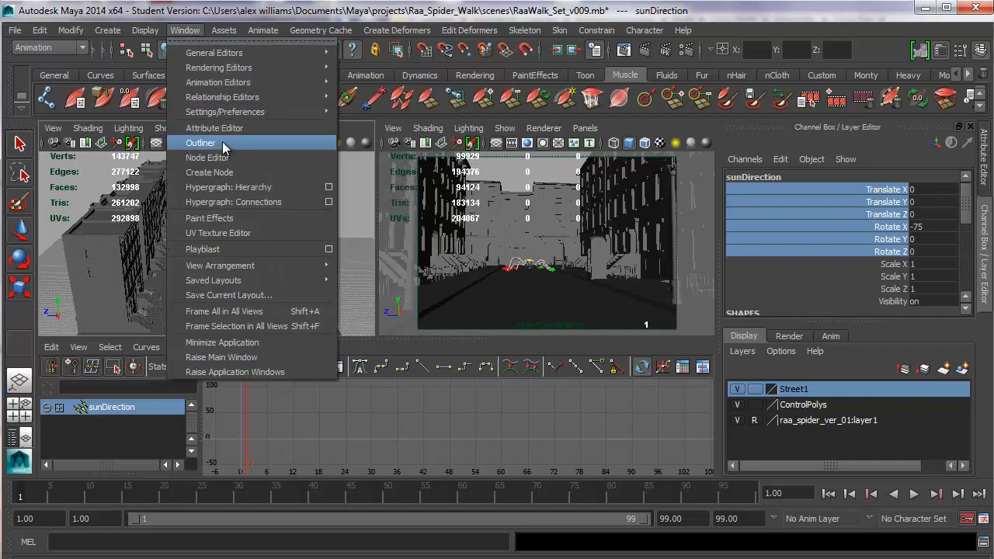
left_click(201, 143)
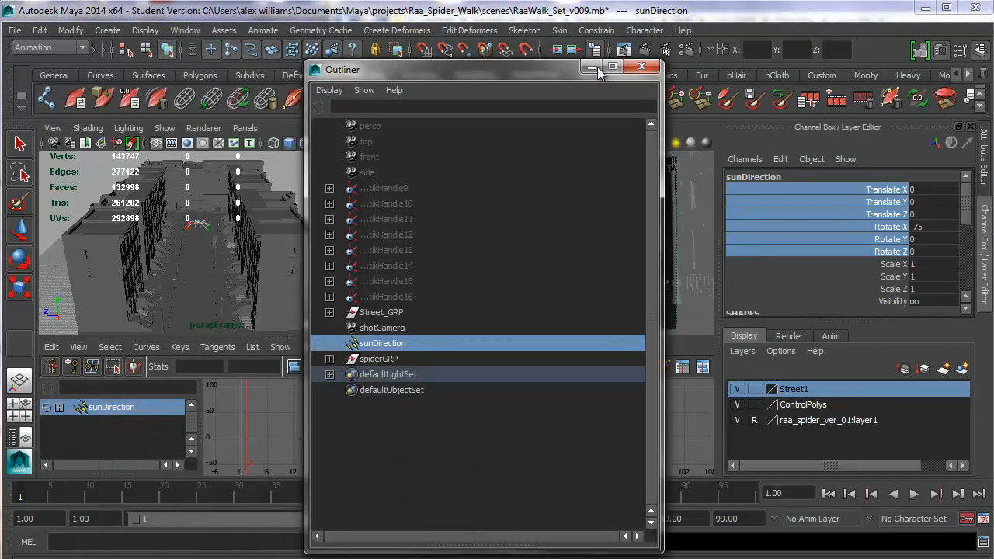
left_click(643, 65)
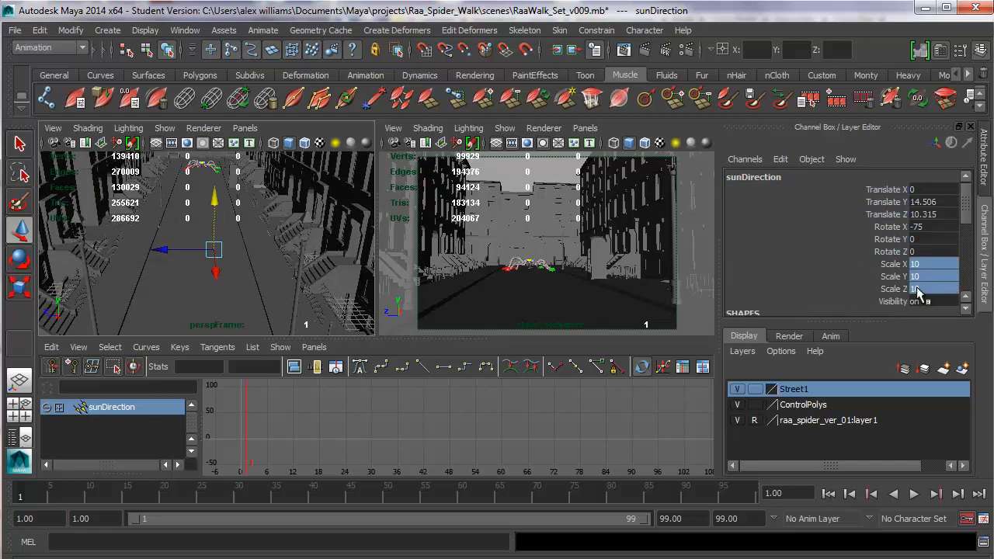
left_click(127, 128)
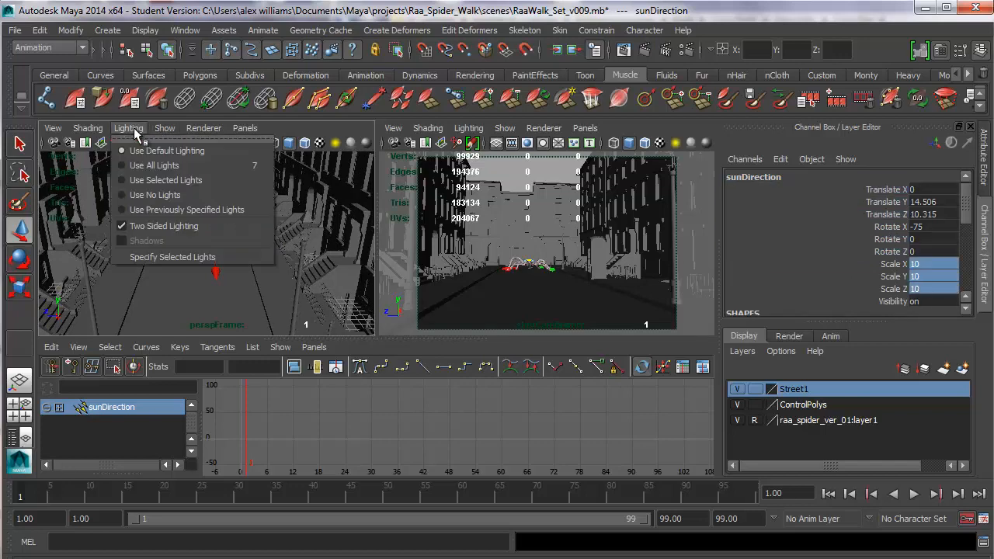
left_click(165, 128)
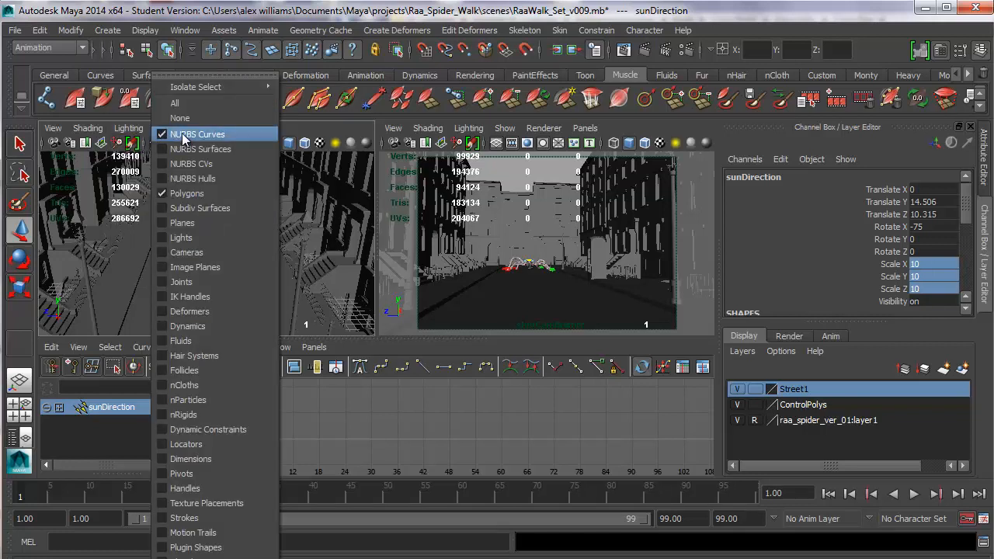
mouse_move(187, 251)
type("3")
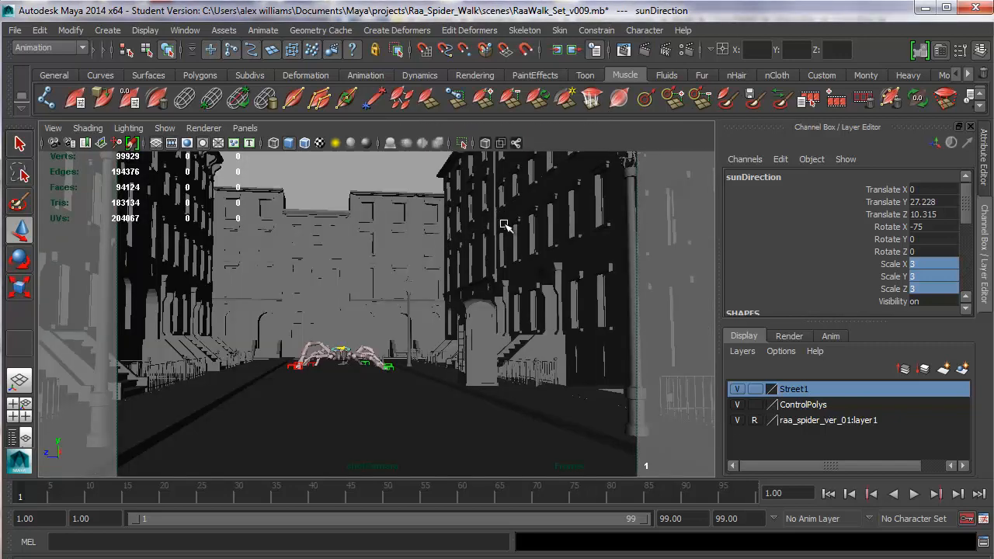
mouse_move(647, 60)
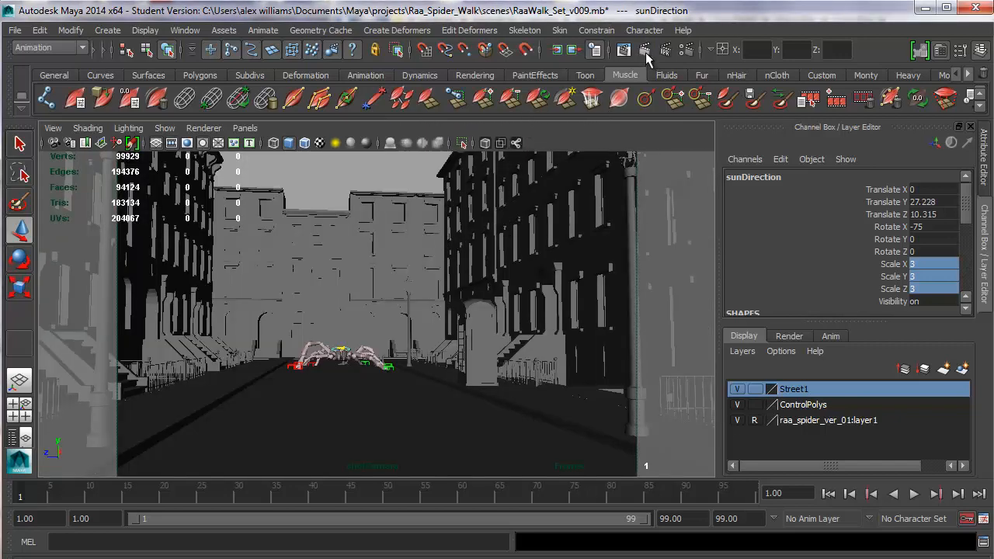
- Render the current frame through the shot camera with mental ray
left_click(646, 50)
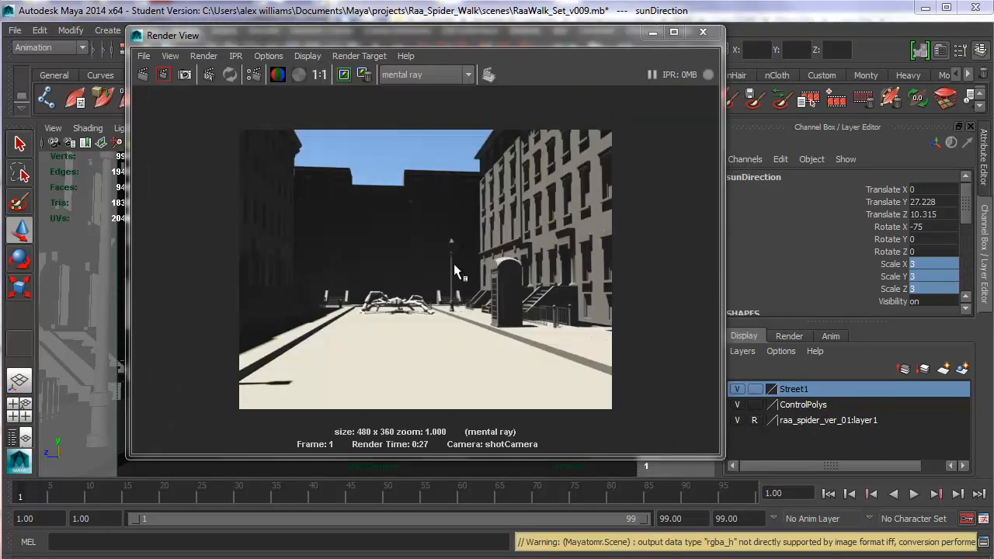
mouse_move(491, 274)
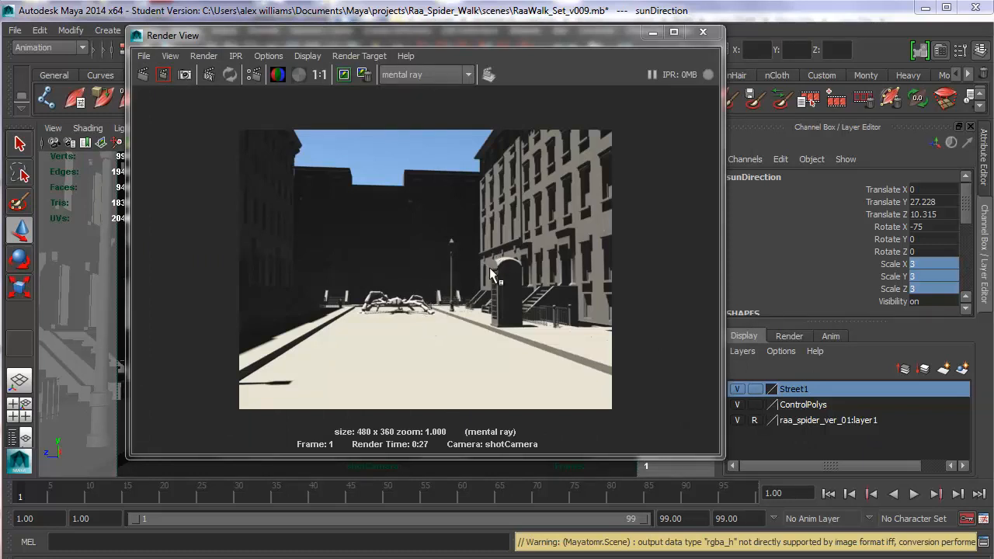
mouse_move(552, 250)
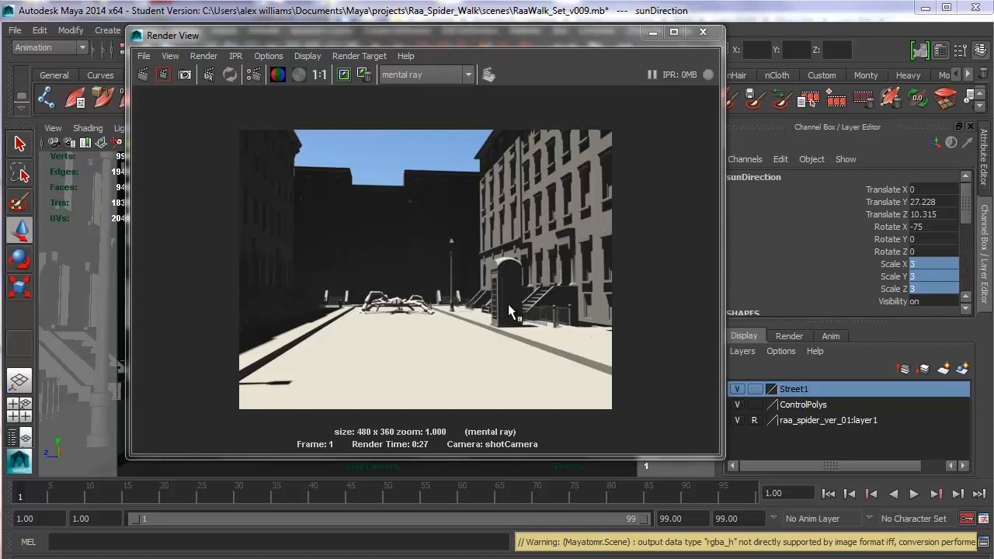
mouse_move(404, 267)
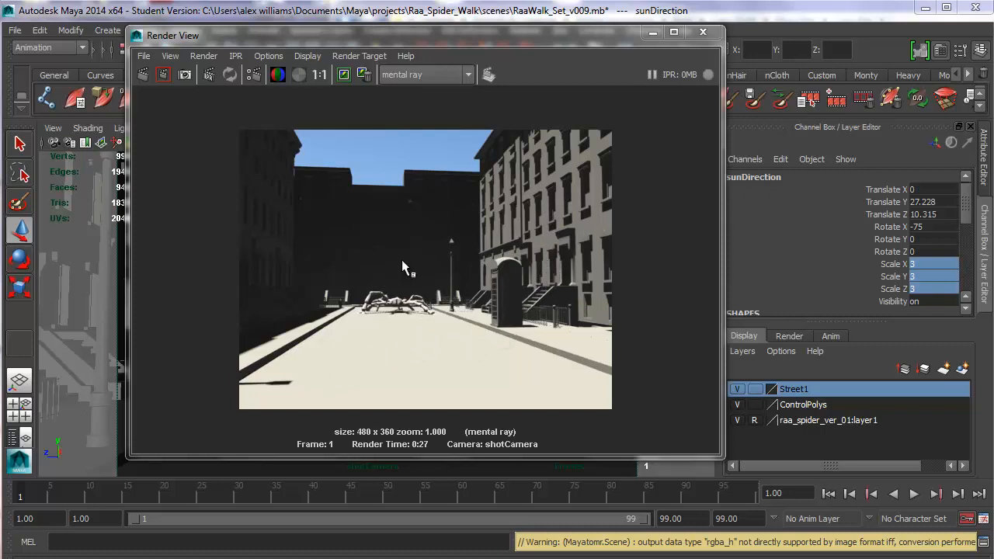
mouse_move(497, 270)
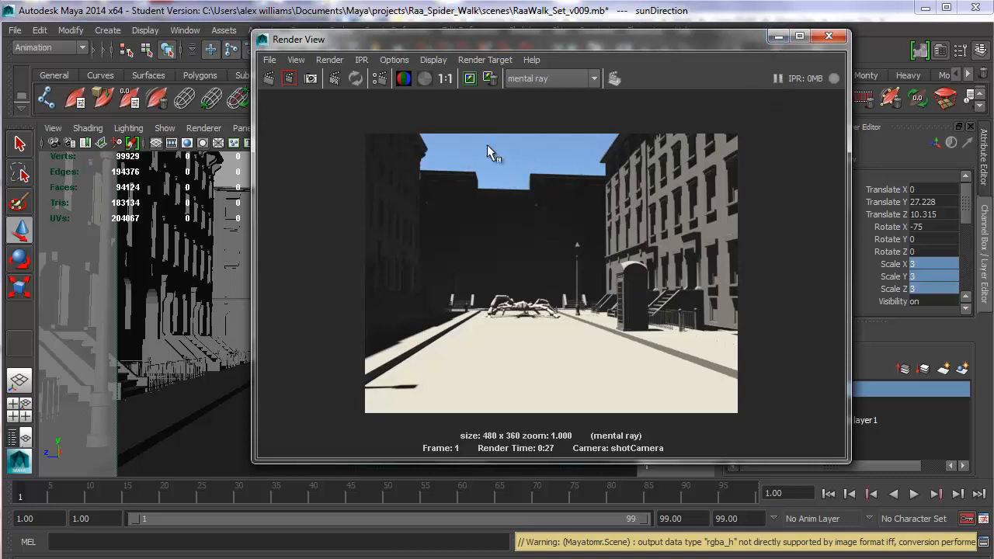
mouse_move(504, 160)
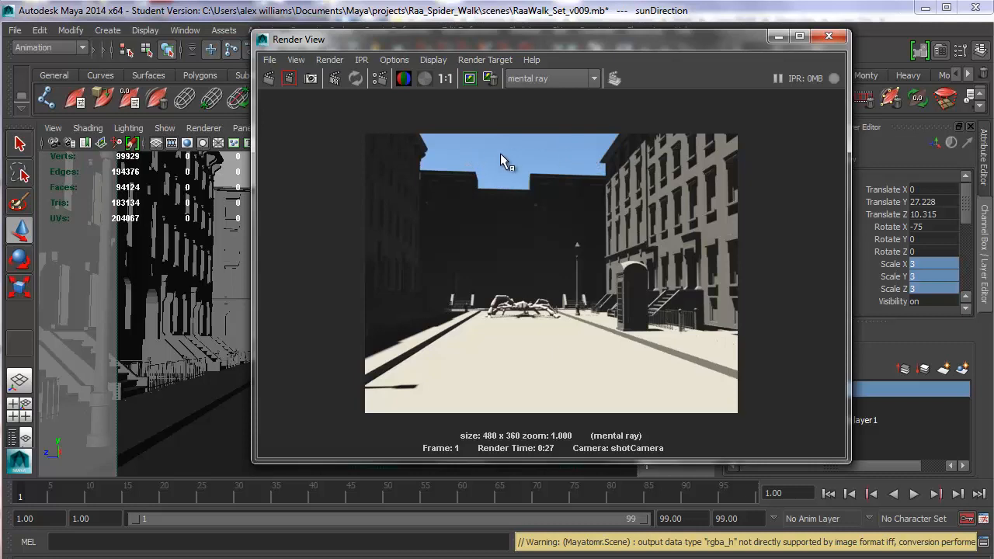
mouse_move(584, 246)
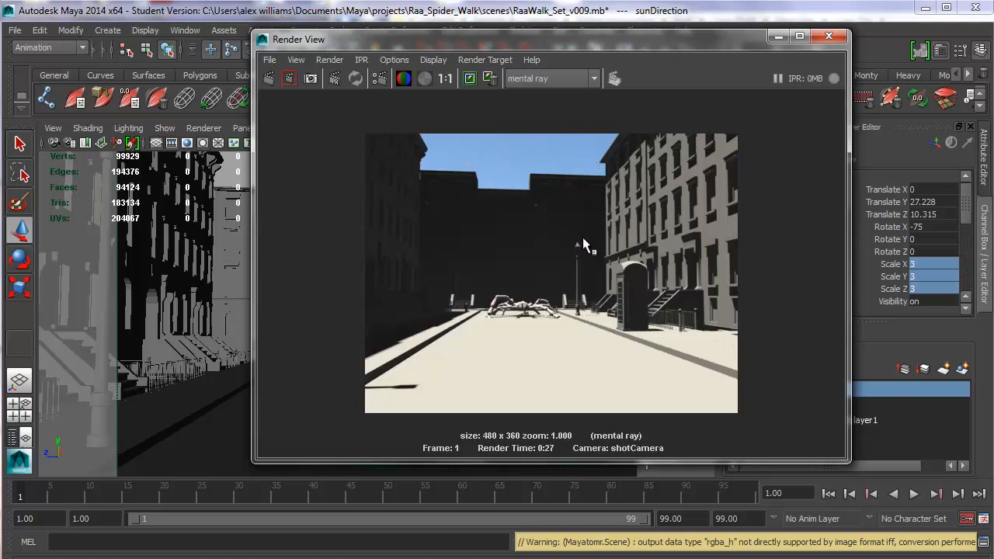
mouse_move(583, 217)
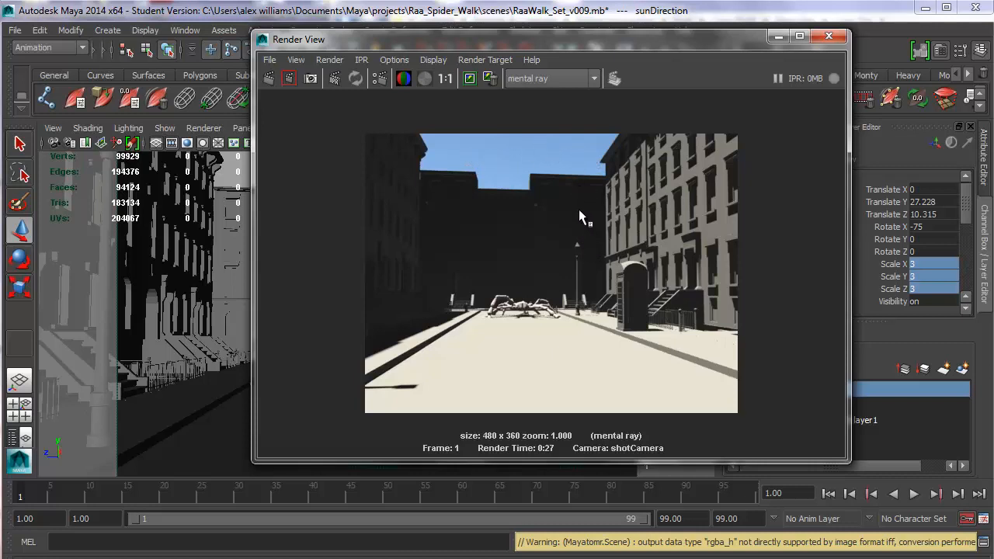
mouse_move(740, 48)
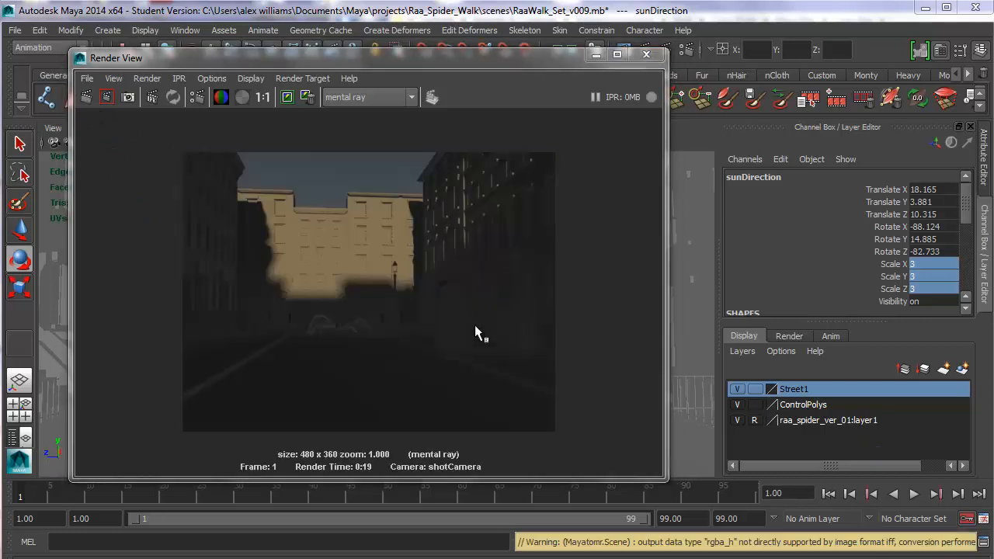
mouse_move(435, 322)
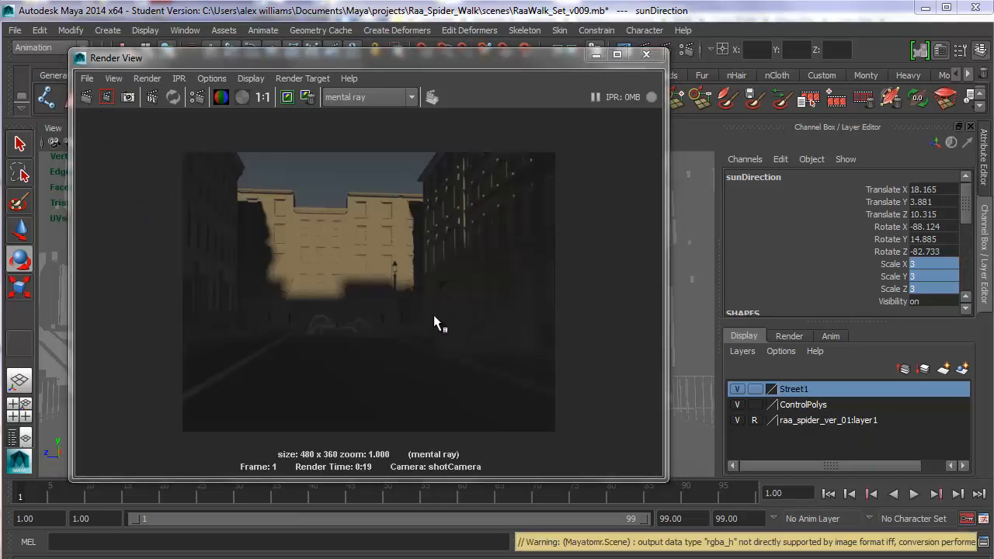
mouse_move(391, 329)
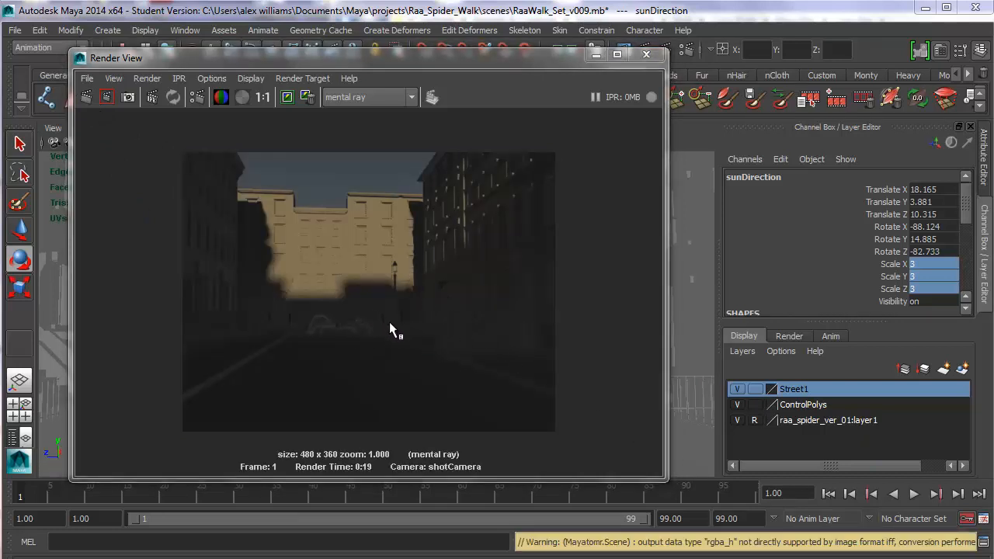
mouse_move(398, 335)
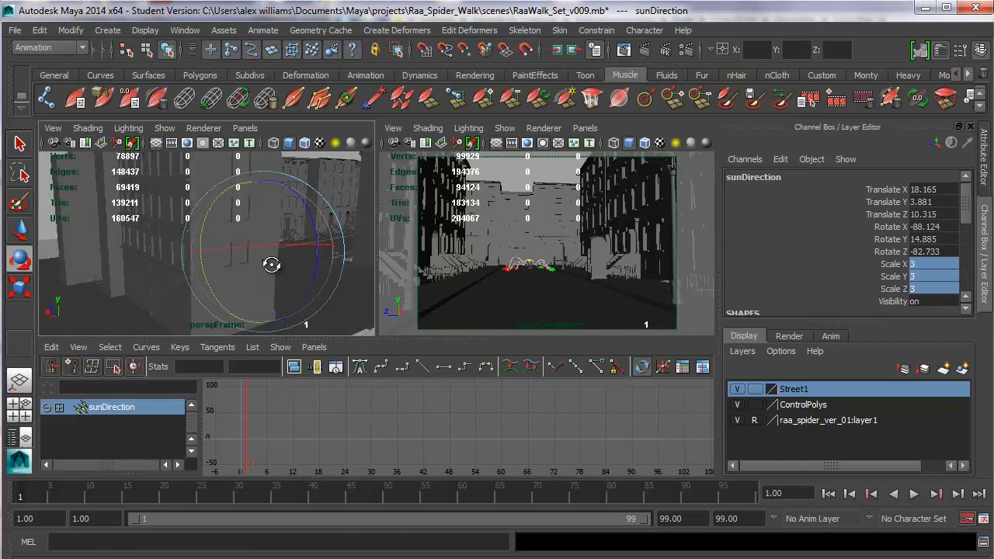
- Look through the perspective camera in the left view, orbit above the street and select sunDirection
left_click(246, 127)
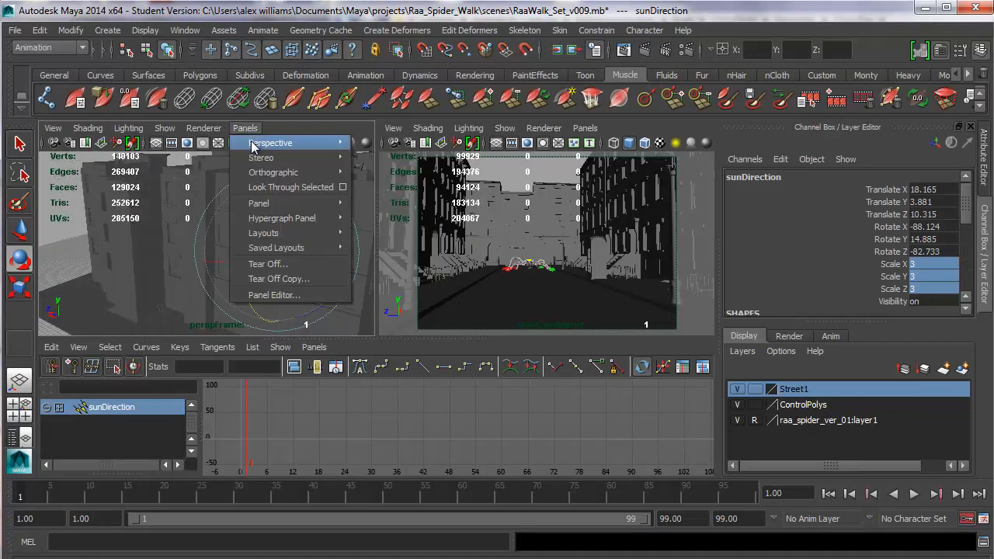
left_click(273, 170)
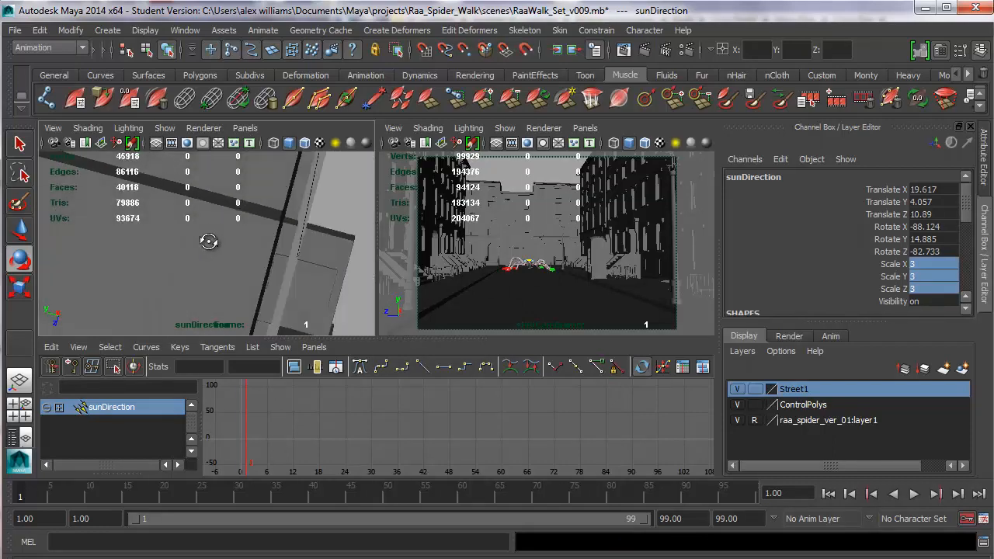
left_click_drag(209, 243, 183, 267)
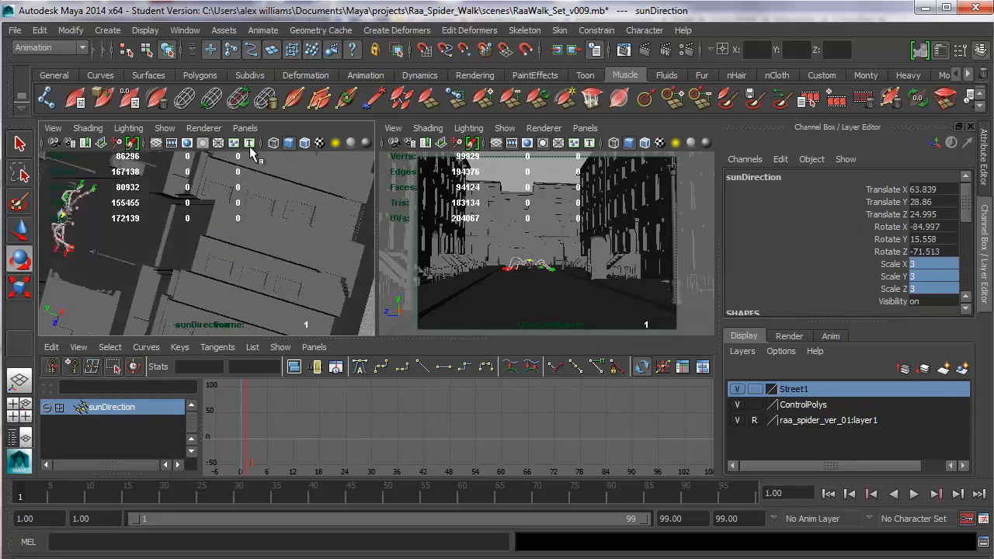
left_click(245, 128)
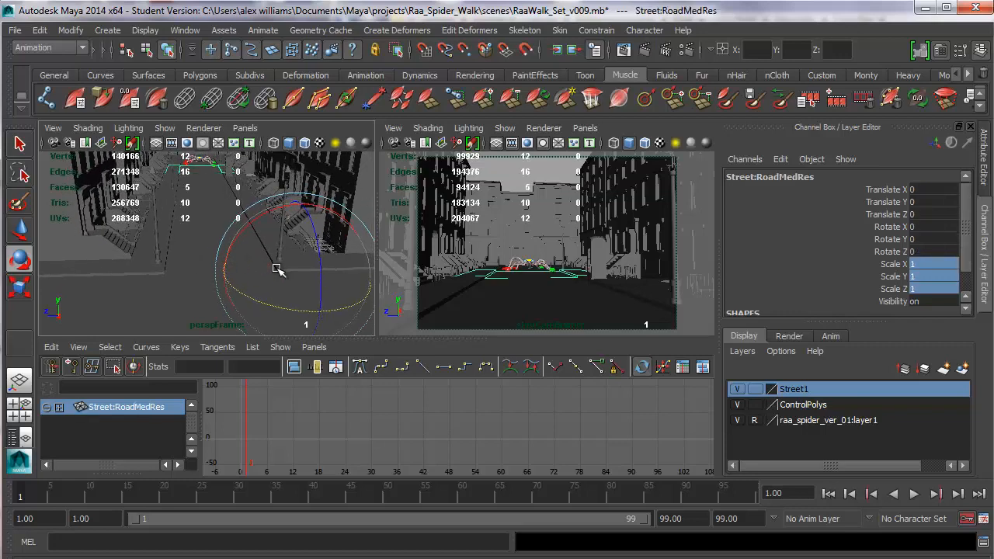
left_click_drag(278, 271, 283, 242)
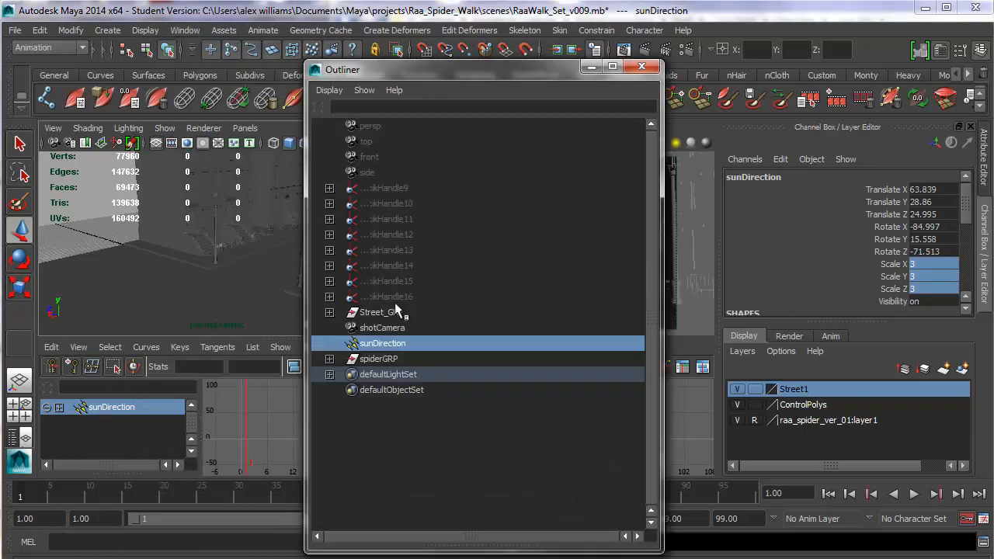
left_click(640, 65)
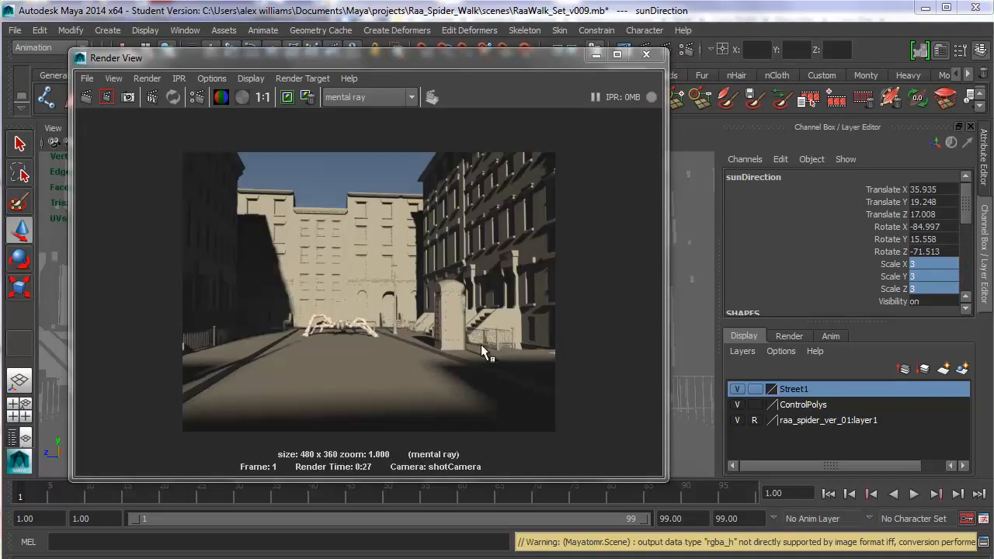
mouse_move(546, 364)
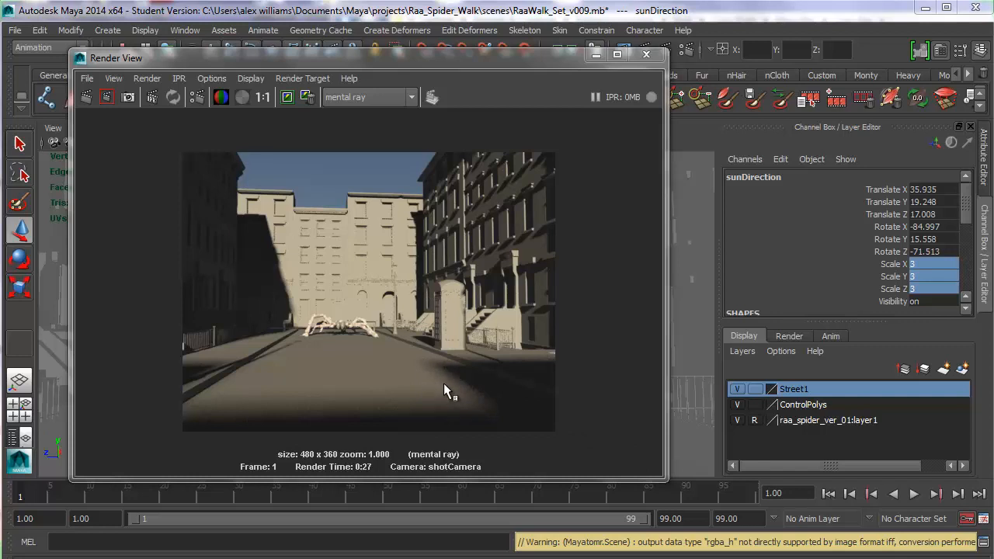
mouse_move(463, 385)
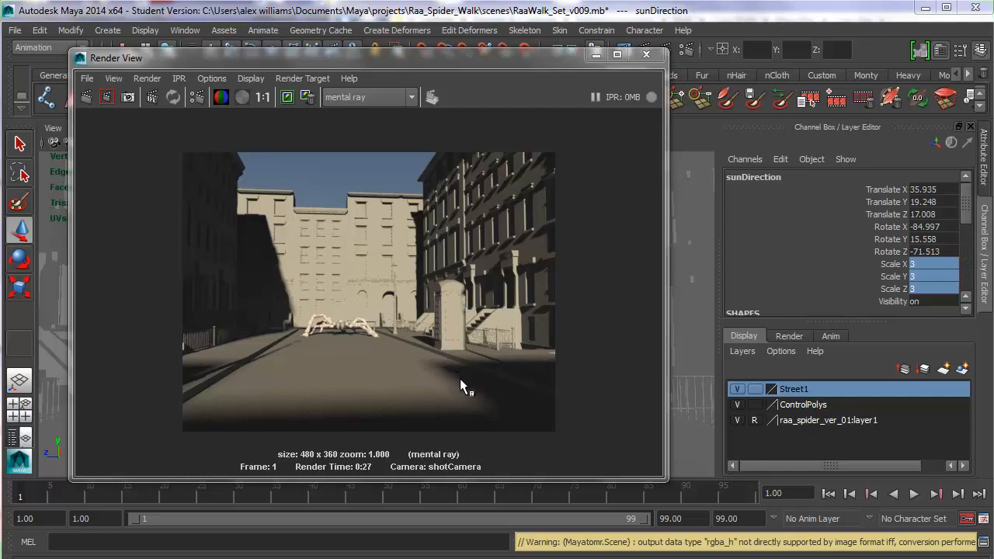
mouse_move(476, 401)
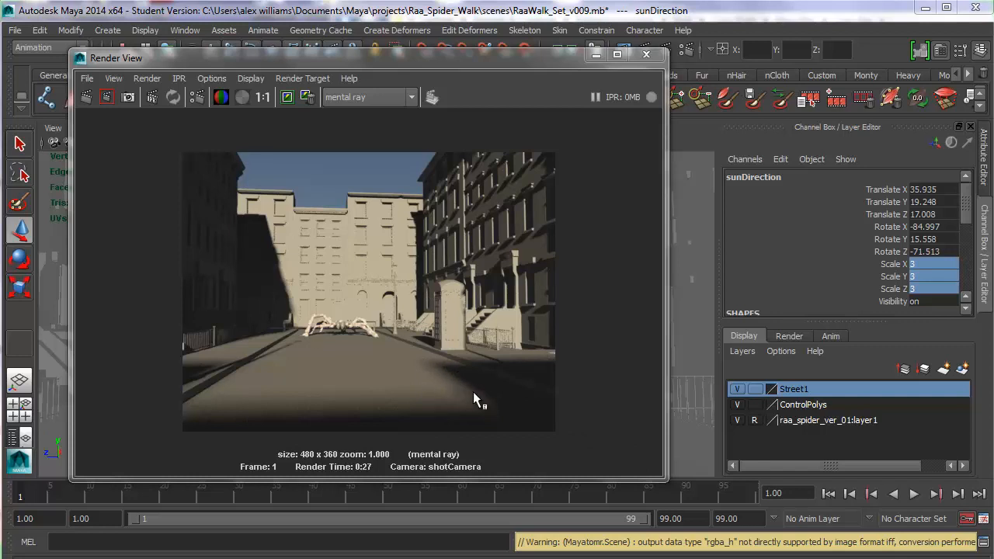
mouse_move(443, 365)
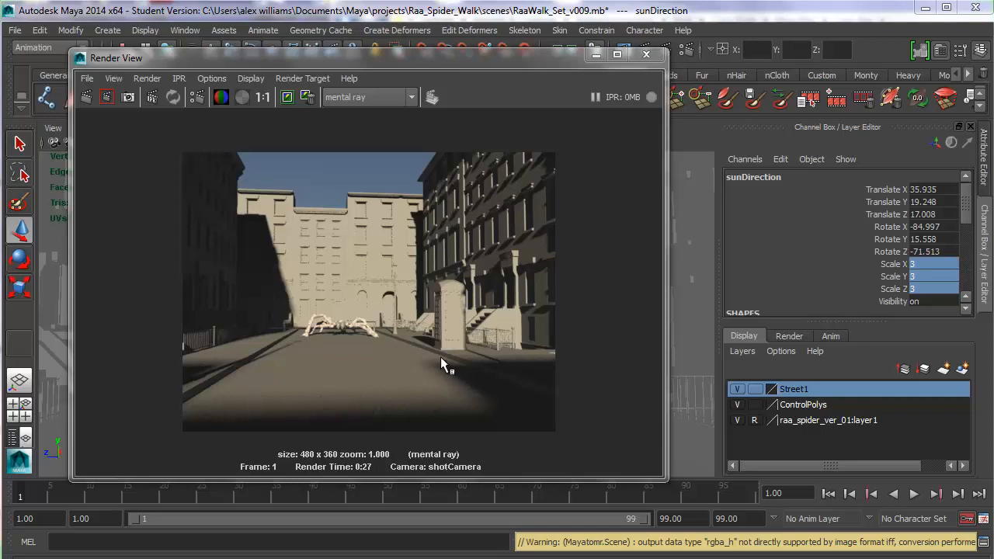
mouse_move(495, 73)
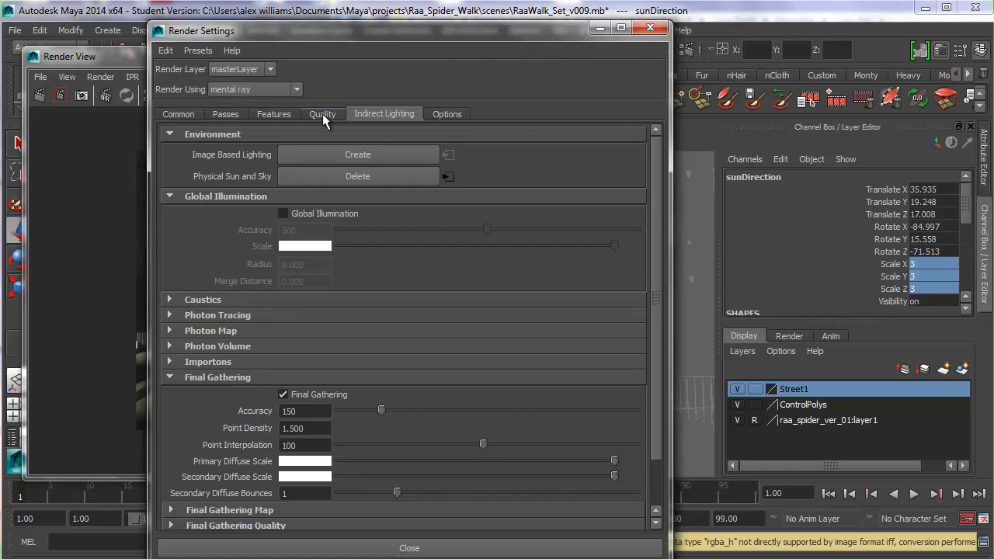
- Review the mental ray Quality settings in Render Settings
left_click(323, 114)
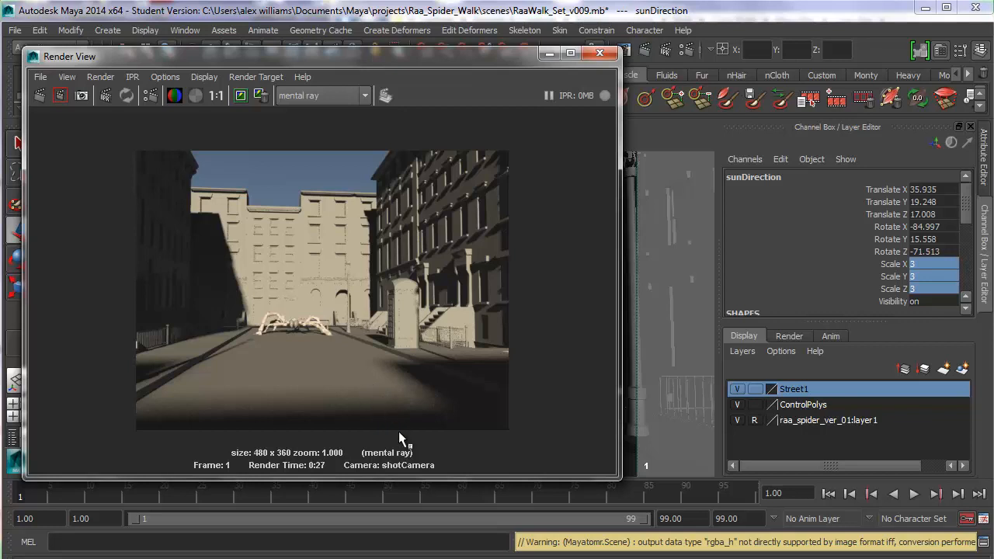
mouse_move(404, 447)
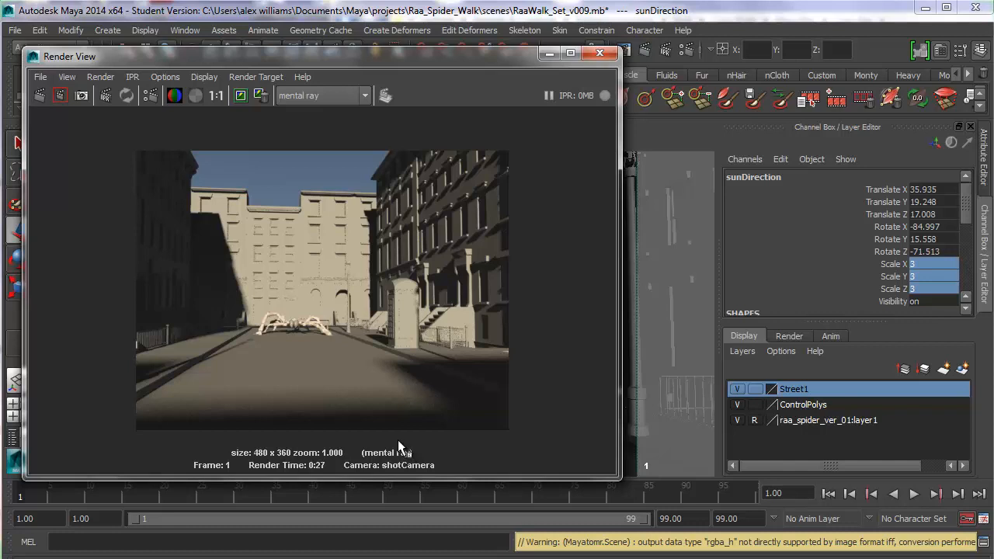
mouse_move(406, 449)
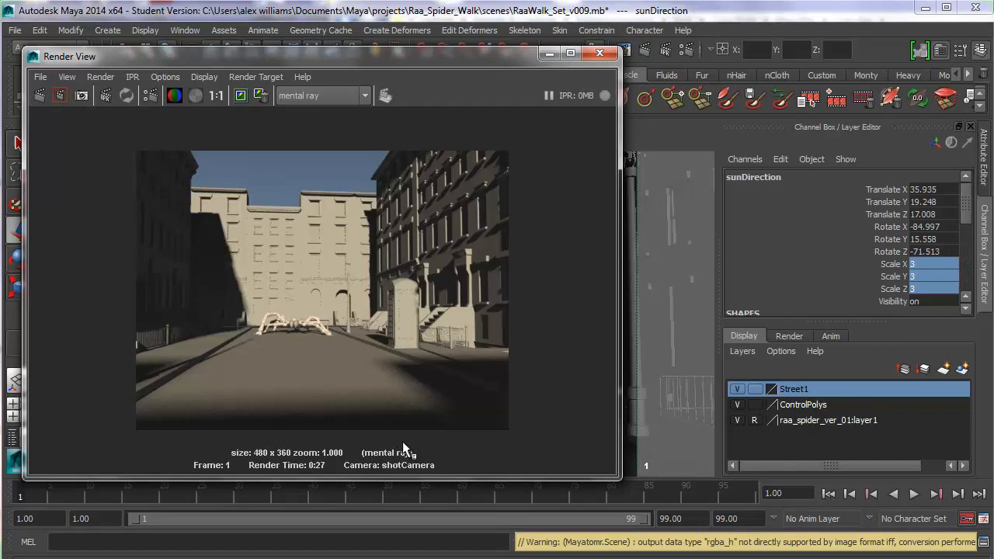